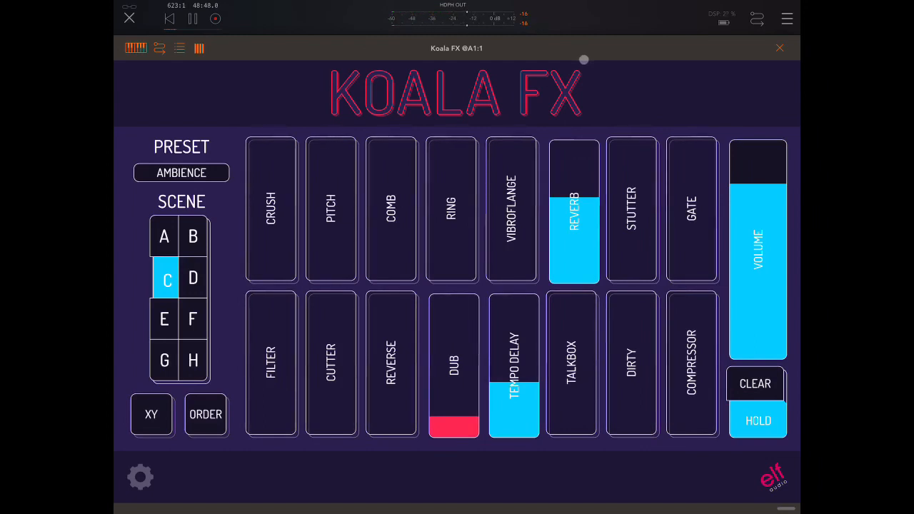
Step: Leave the Moebius Lab looper and bring up the app switcher with AUM available
click(779, 48)
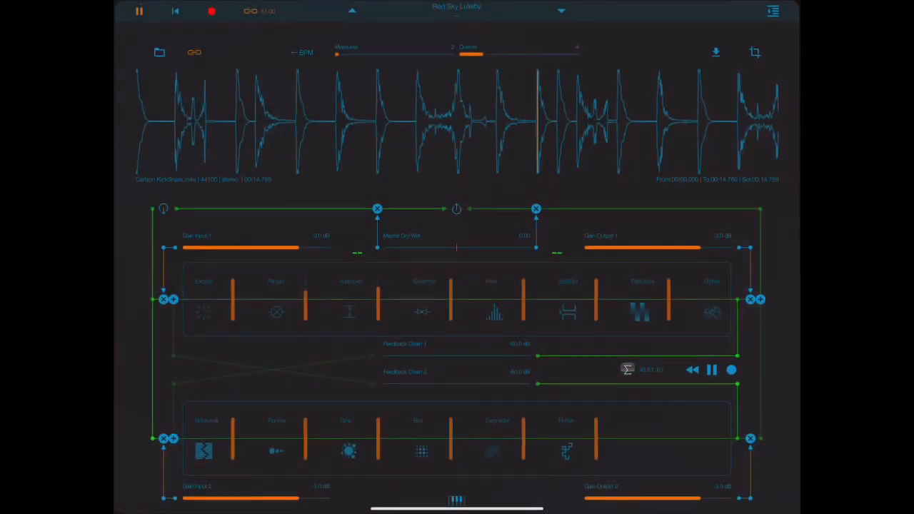
click(139, 11)
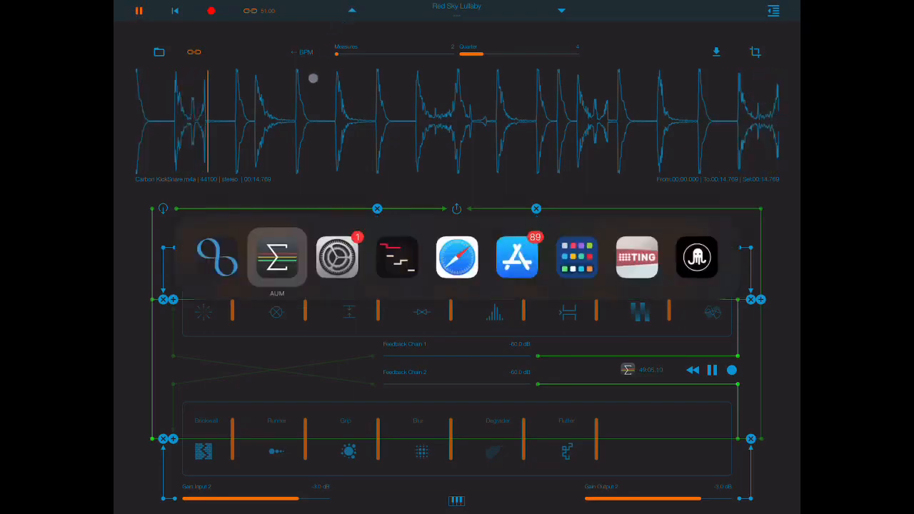
Step: Return to AUM and bring up Koala FX on its Ambience preset, scene C
click(276, 257)
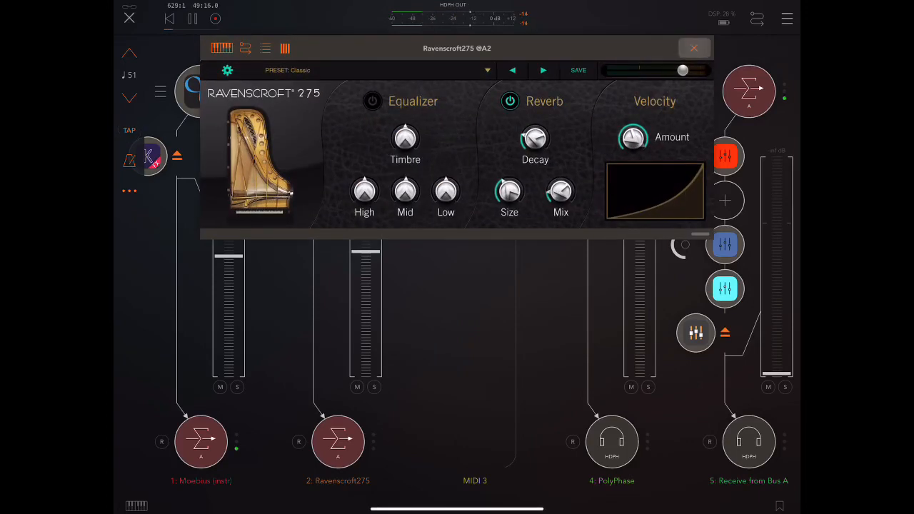
click(693, 48)
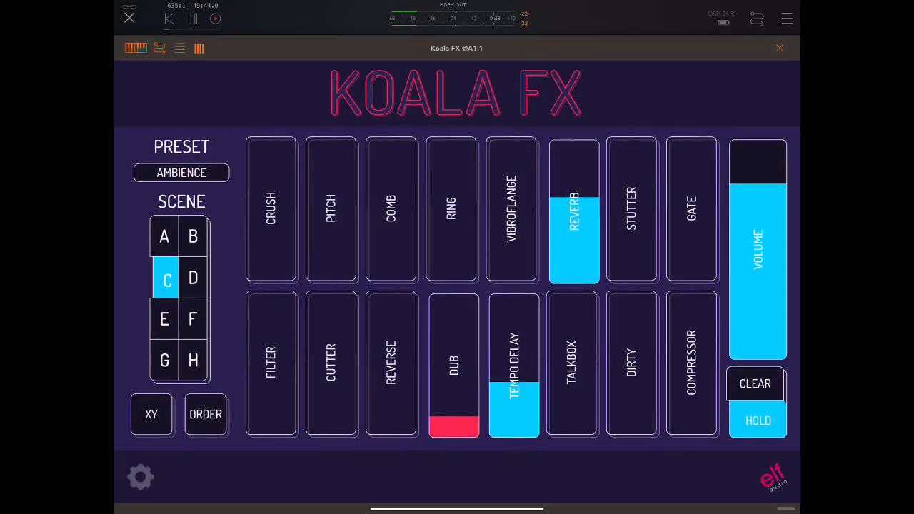
Step: Step Koala FX's Ambience preset through scenes A, B, C, D, E, F, G, then H
click(164, 237)
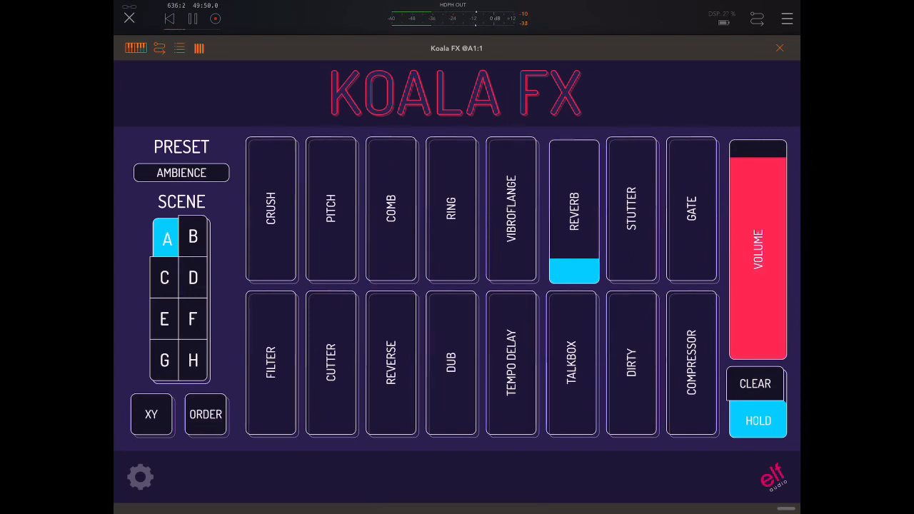
click(193, 236)
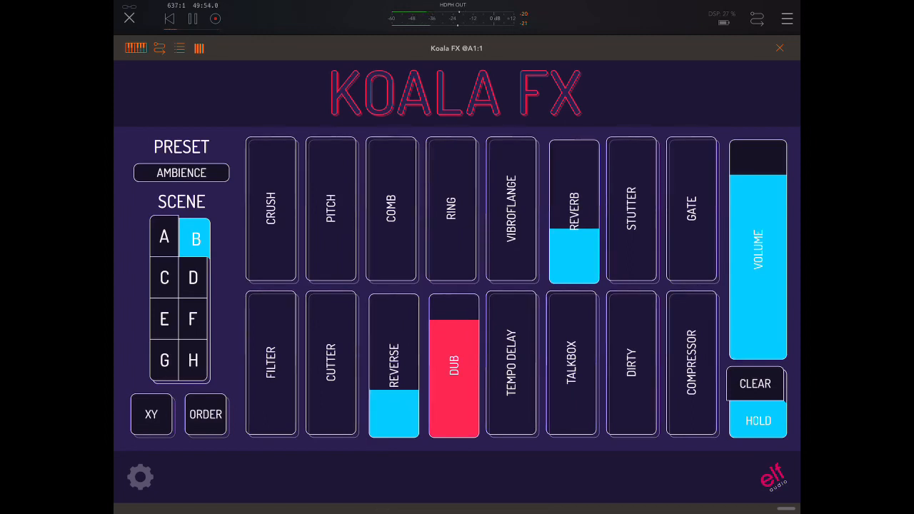
click(166, 278)
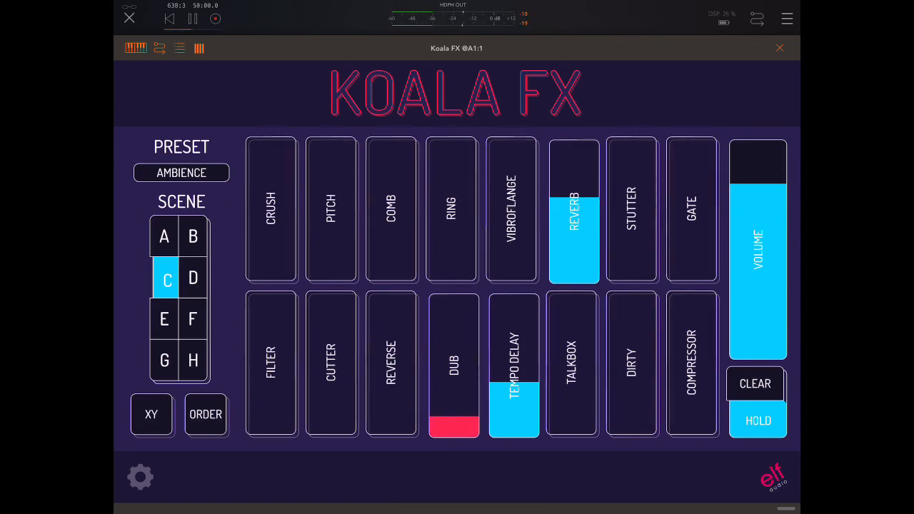
click(192, 279)
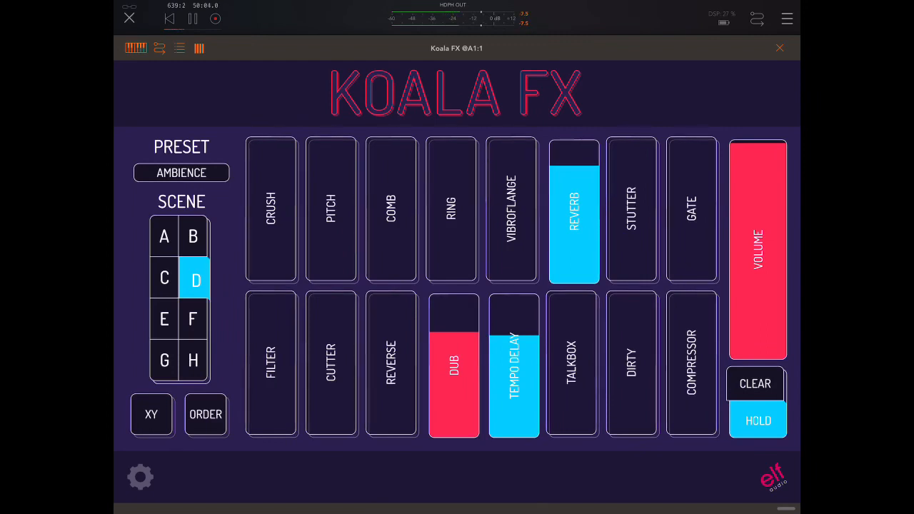
click(164, 319)
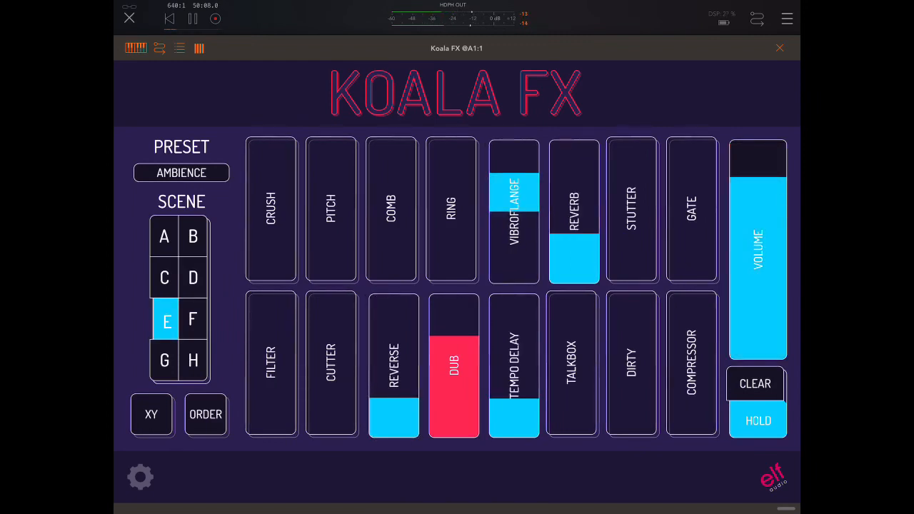
click(192, 319)
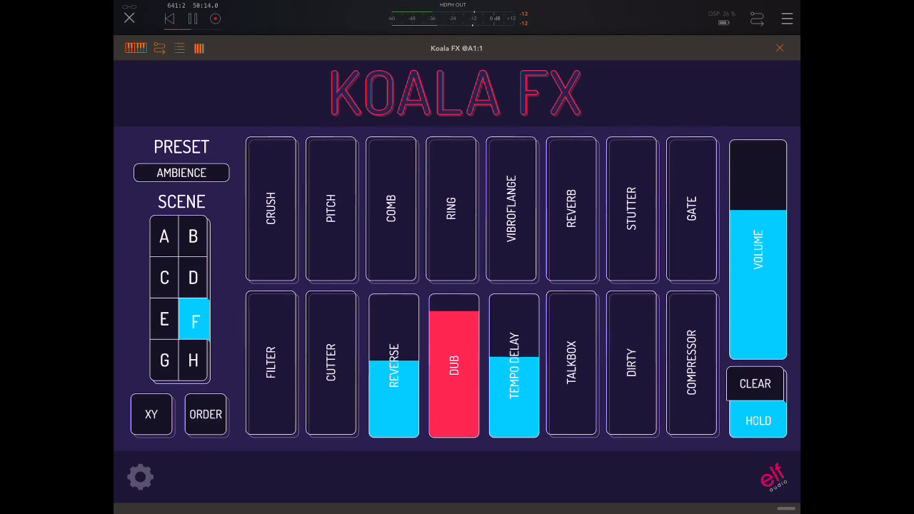
click(164, 361)
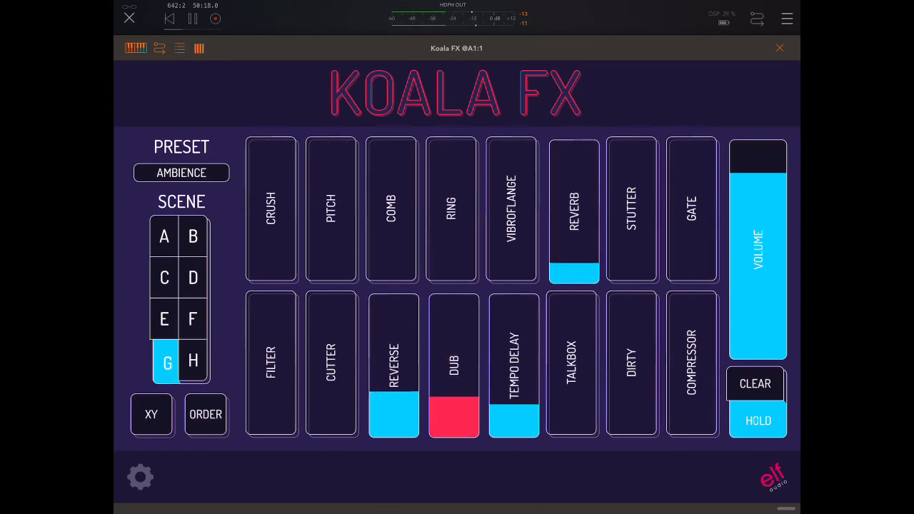
click(192, 360)
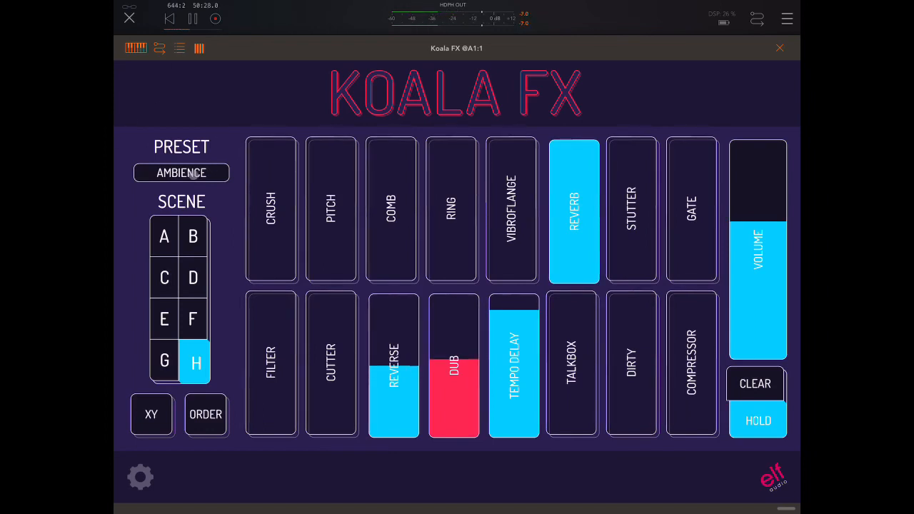
Step: Toggle Koala FX between scenes A and B, adjusting a control along the way
click(181, 172)
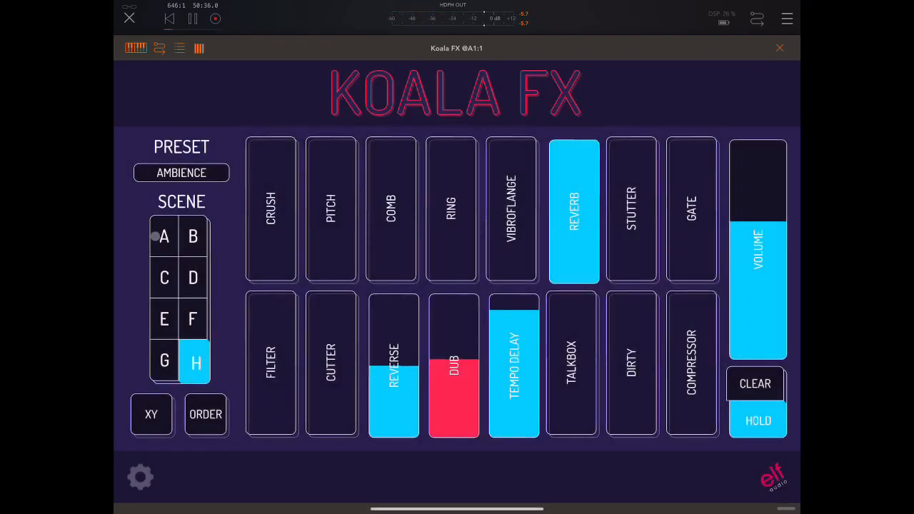
click(193, 236)
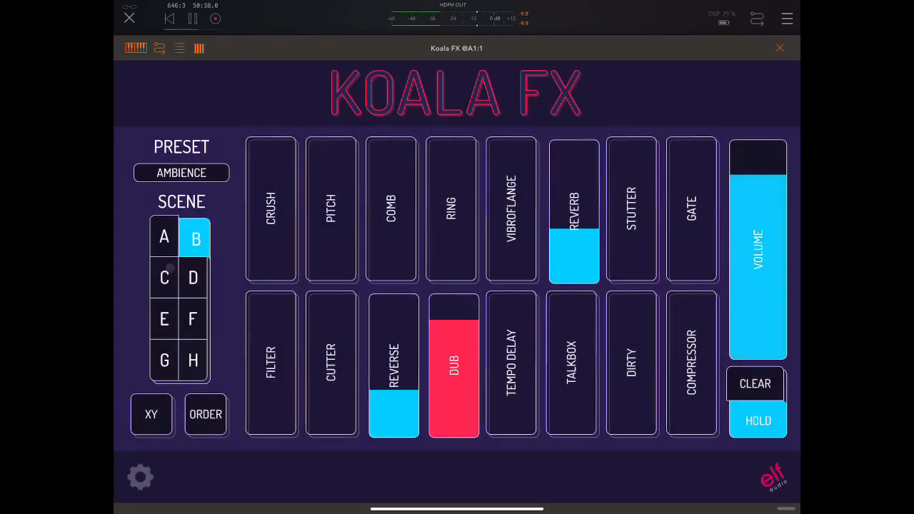
click(164, 237)
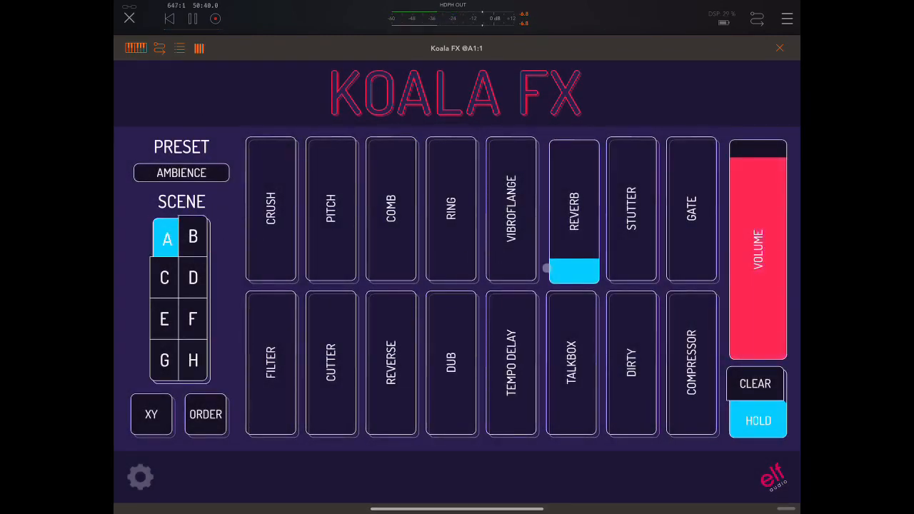
drag(548, 269, 574, 267)
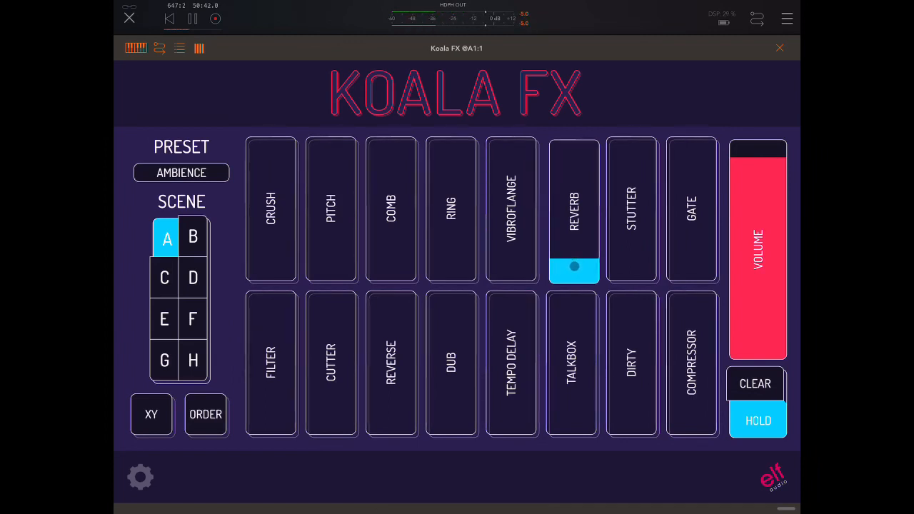
click(574, 268)
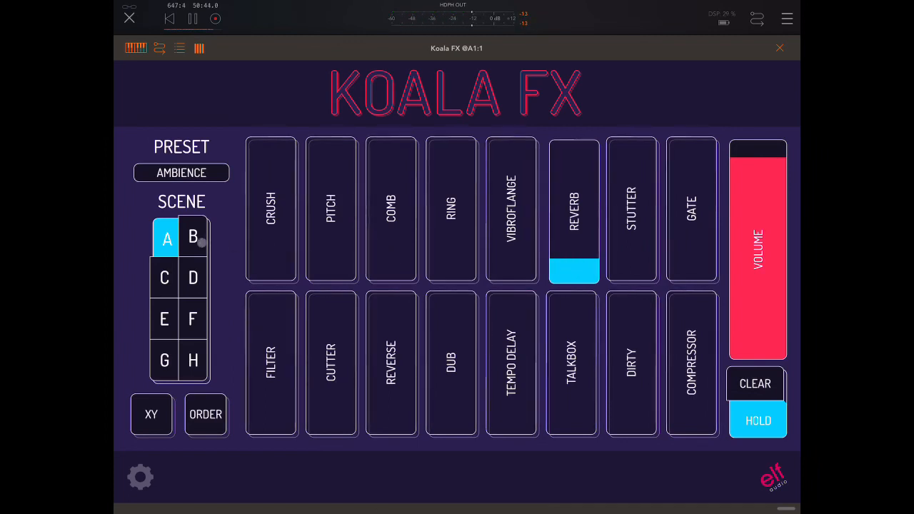
click(192, 237)
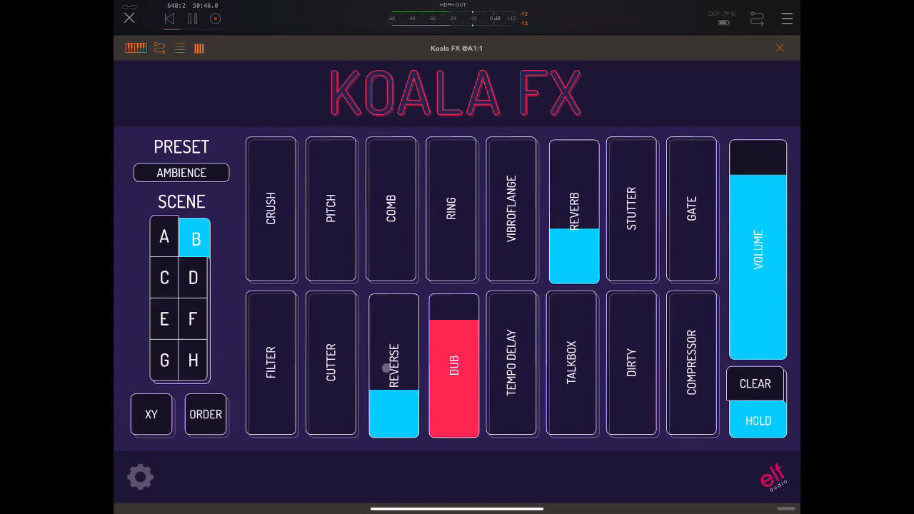
click(165, 236)
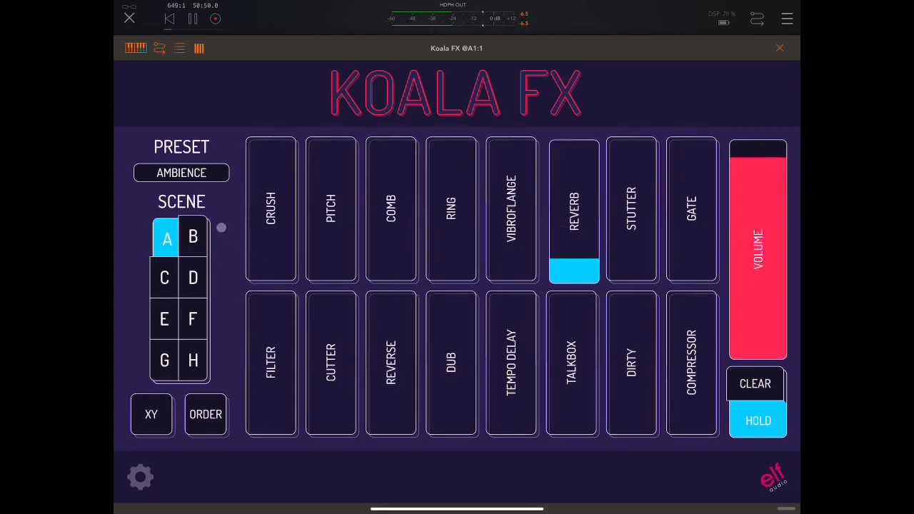
Step: Engage Crush and Pitch on scene A and Crush on B, release Pitch, and open XY
click(271, 209)
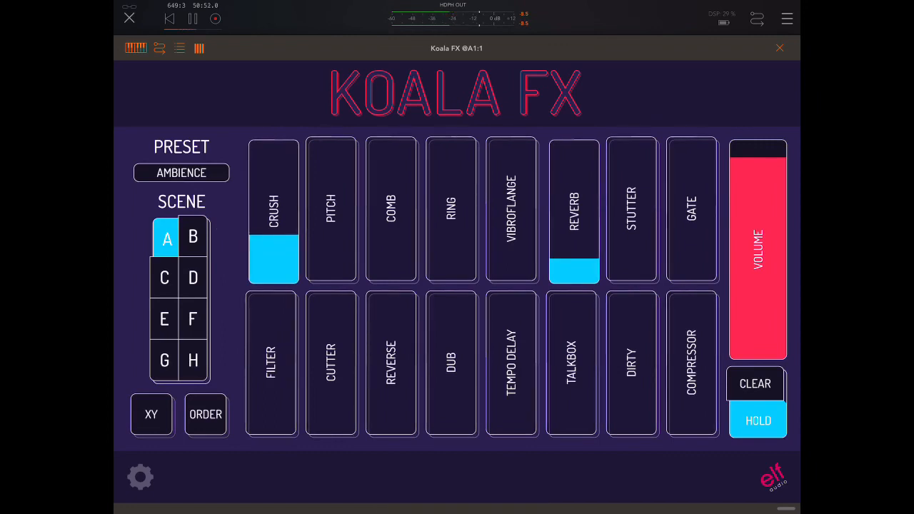
click(332, 210)
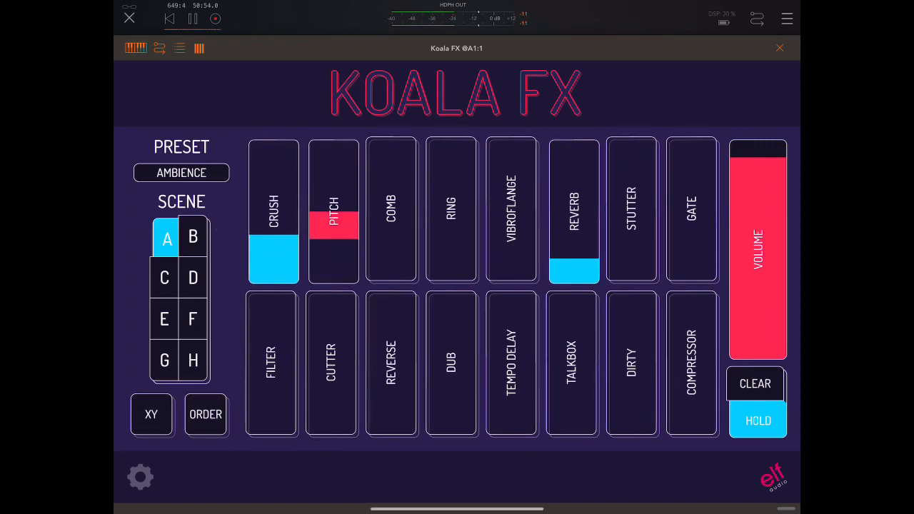
click(193, 237)
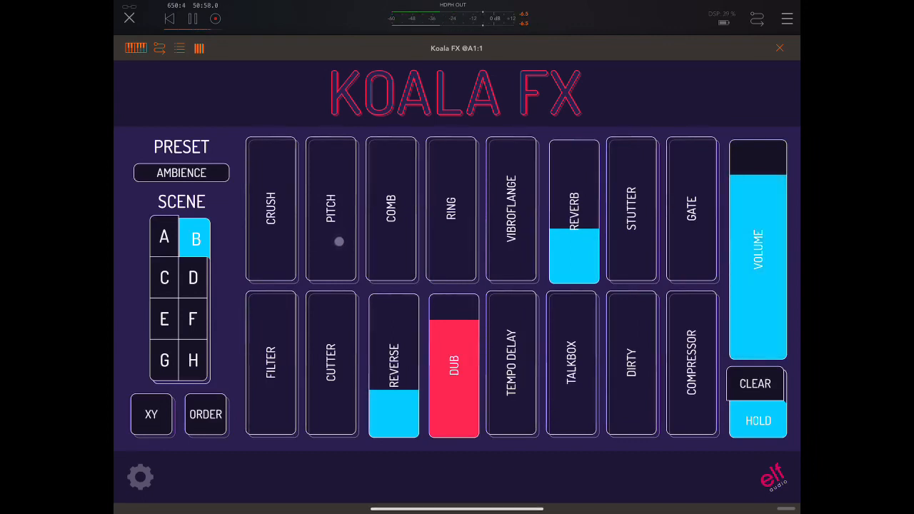
click(270, 210)
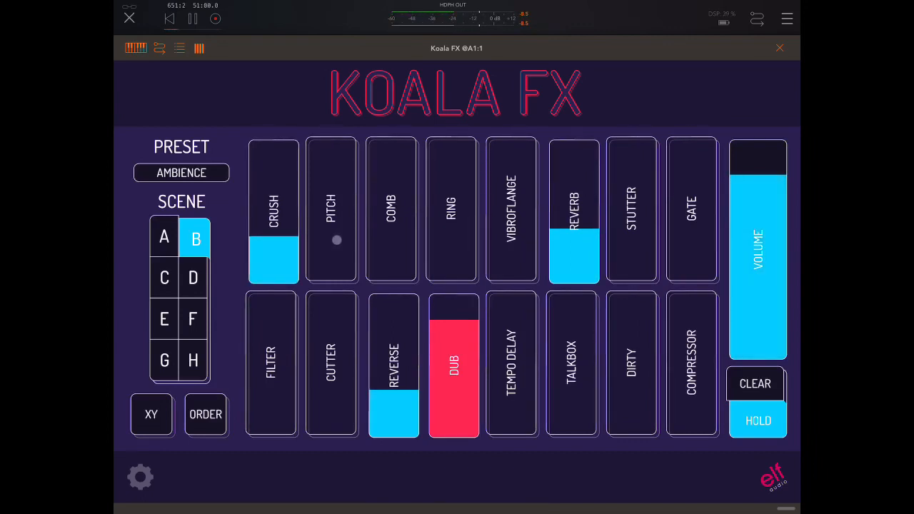
click(163, 236)
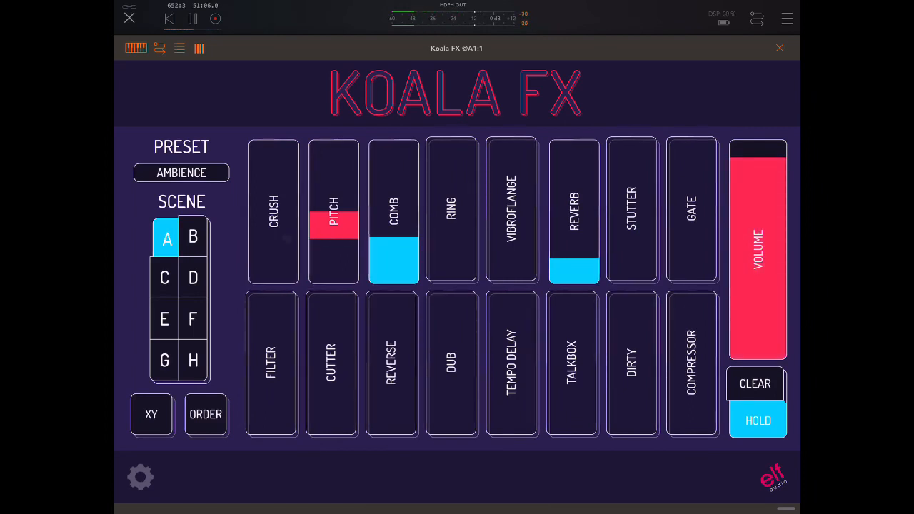
click(333, 221)
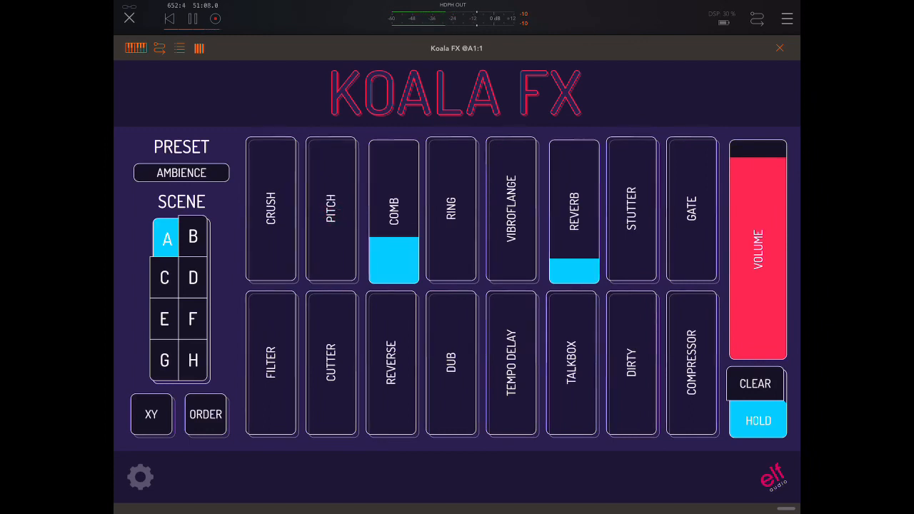
click(193, 237)
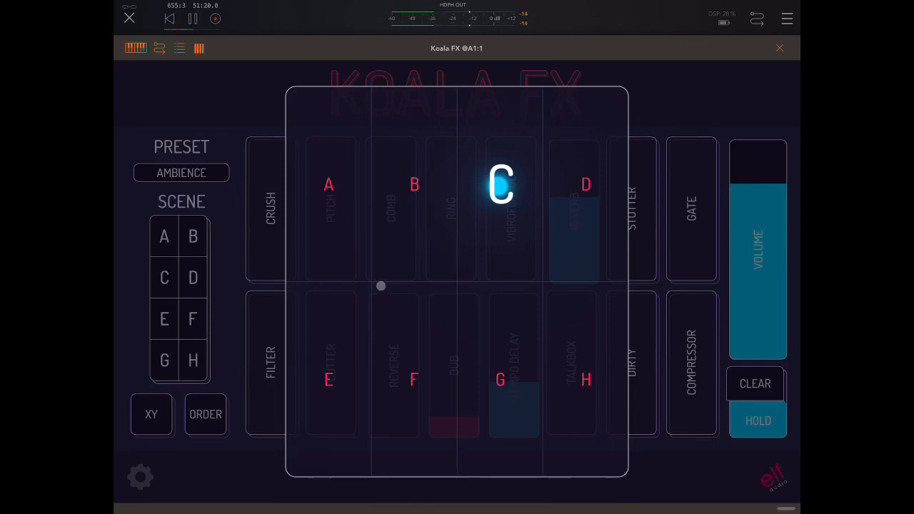
Step: Morph the Ambience sound on the XY pad toward scenes C, A, E, B and F
drag(380, 286, 415, 257)
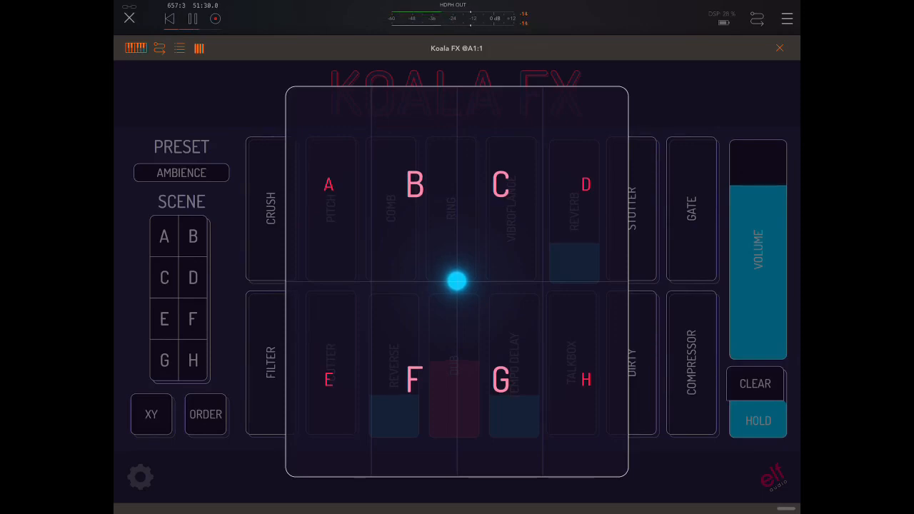
drag(457, 279, 440, 258)
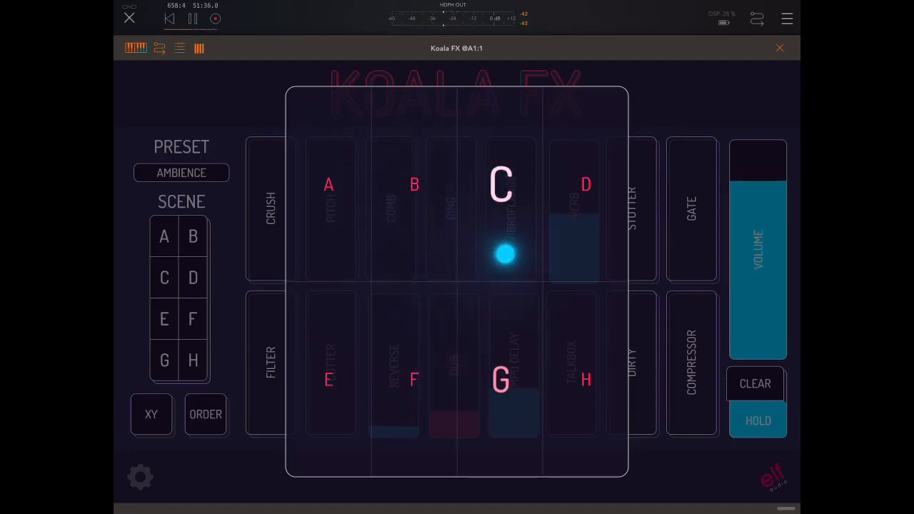
drag(504, 254, 511, 207)
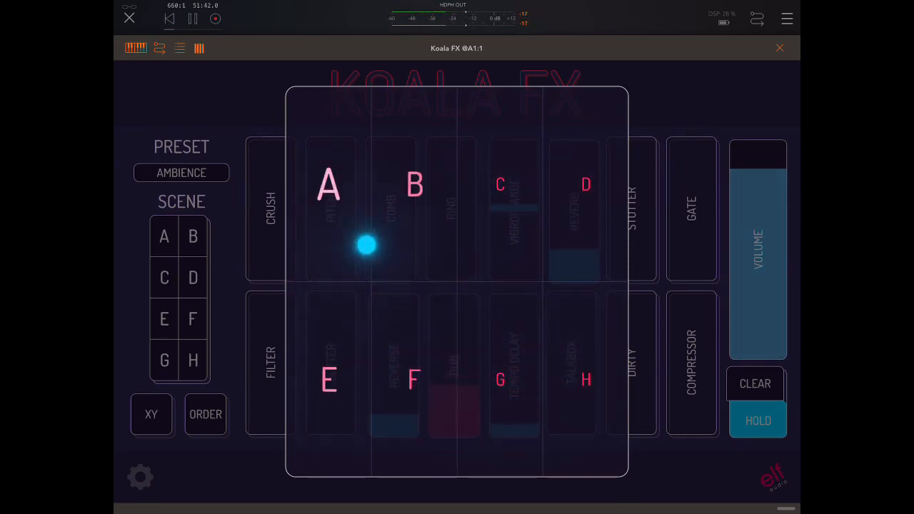
drag(365, 245, 350, 260)
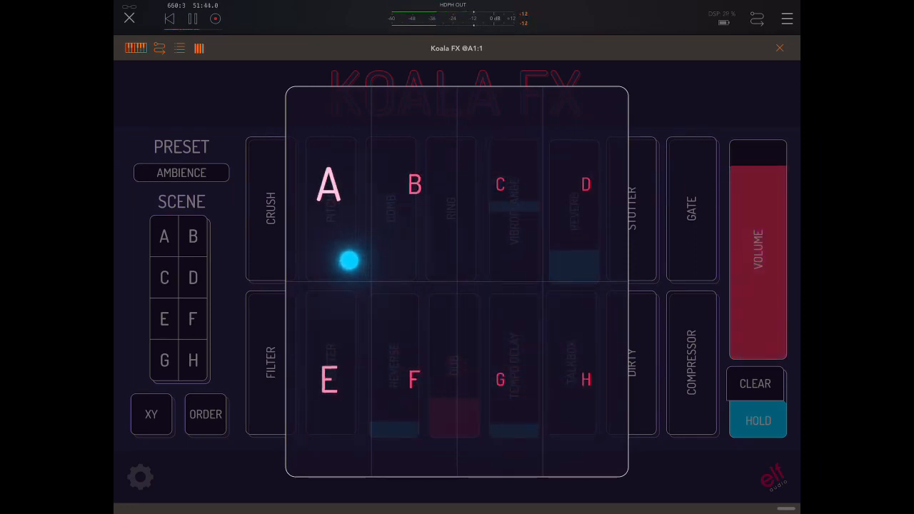
drag(349, 260, 309, 262)
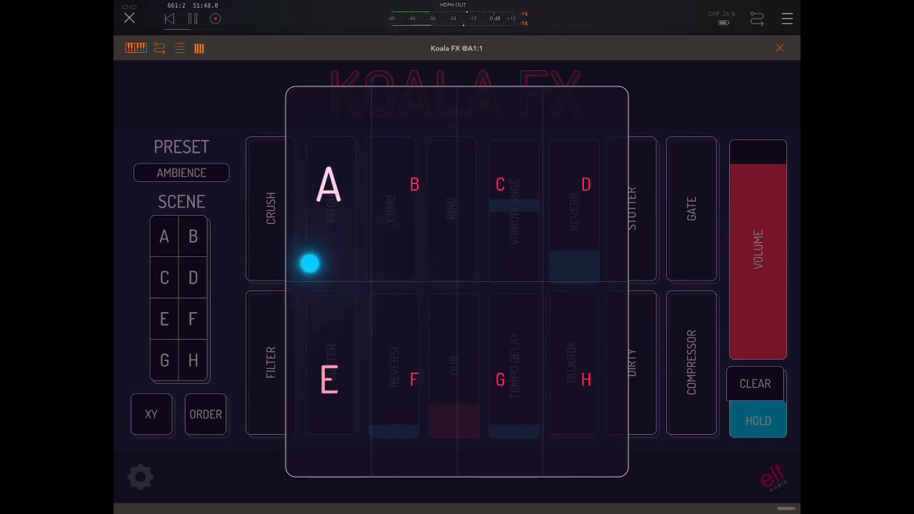
drag(309, 264, 368, 242)
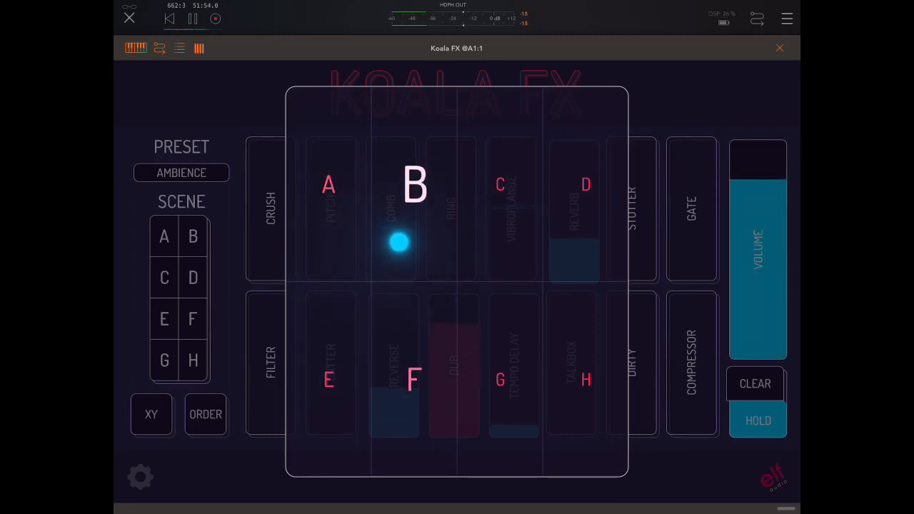
drag(399, 243, 411, 321)
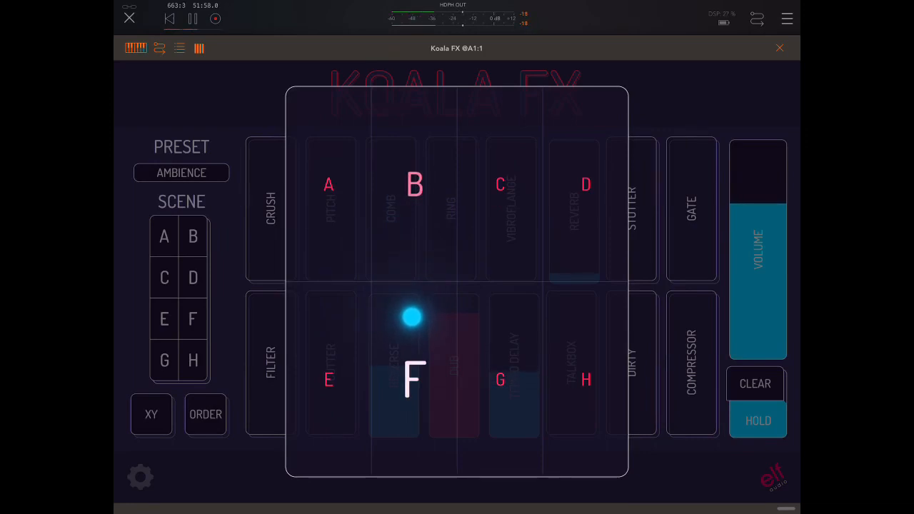
drag(411, 316, 486, 257)
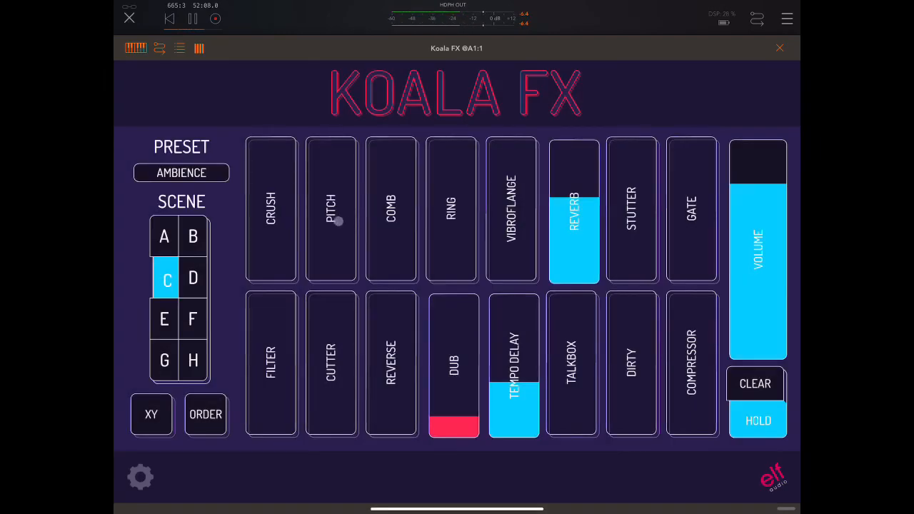
Step: Recall scenes A, E and H, then morph toward C, G/H and A/E
click(163, 237)
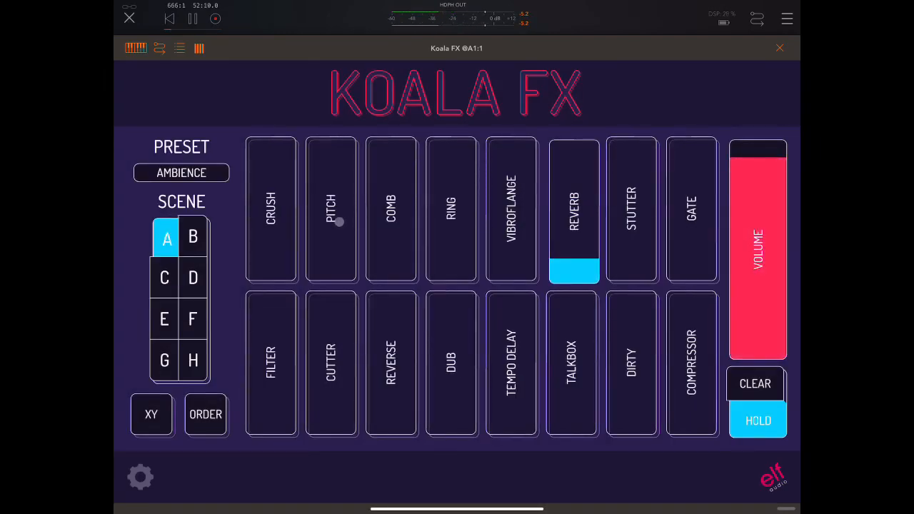
click(164, 319)
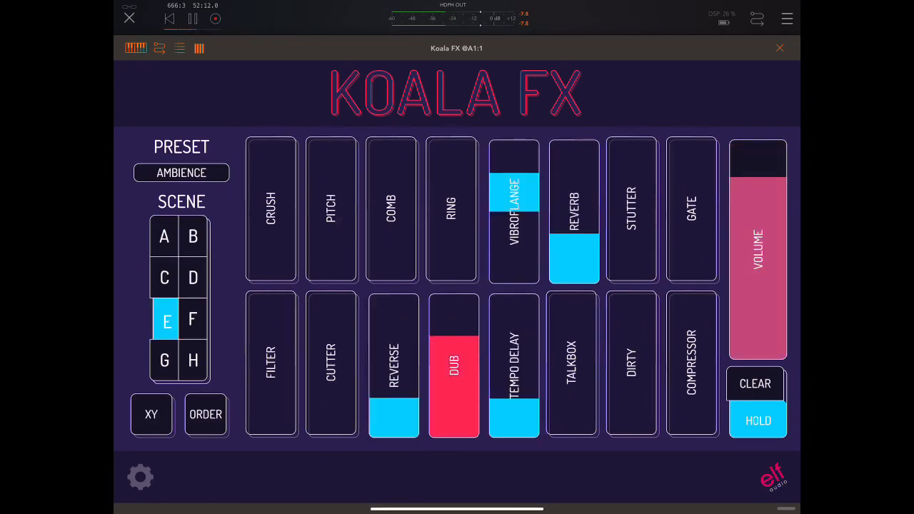
click(192, 362)
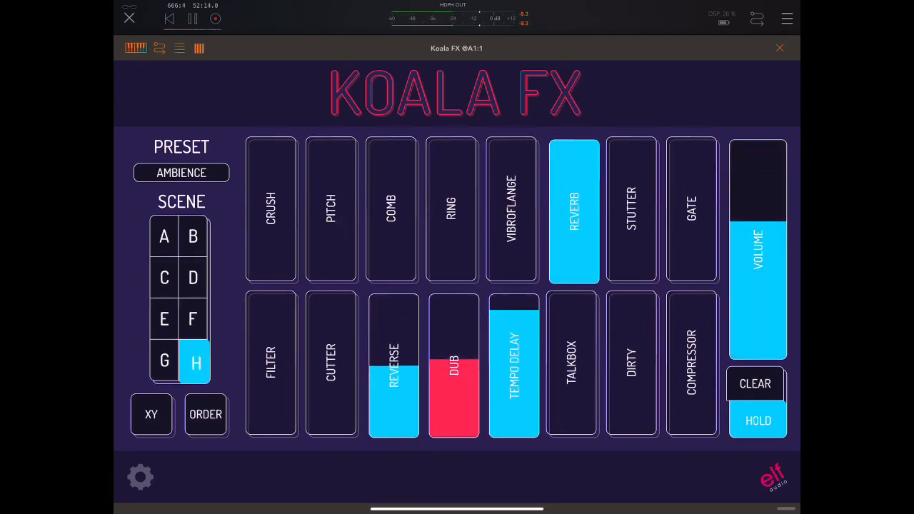
click(164, 278)
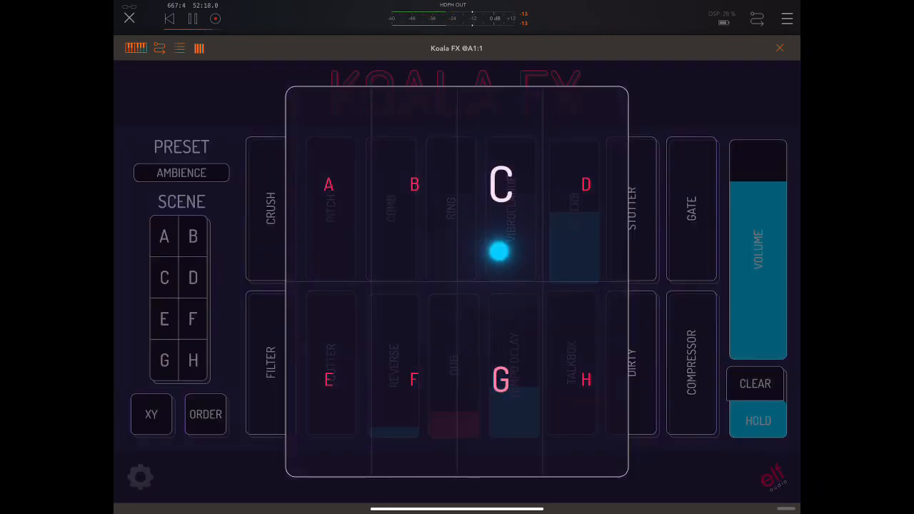
drag(499, 253, 534, 226)
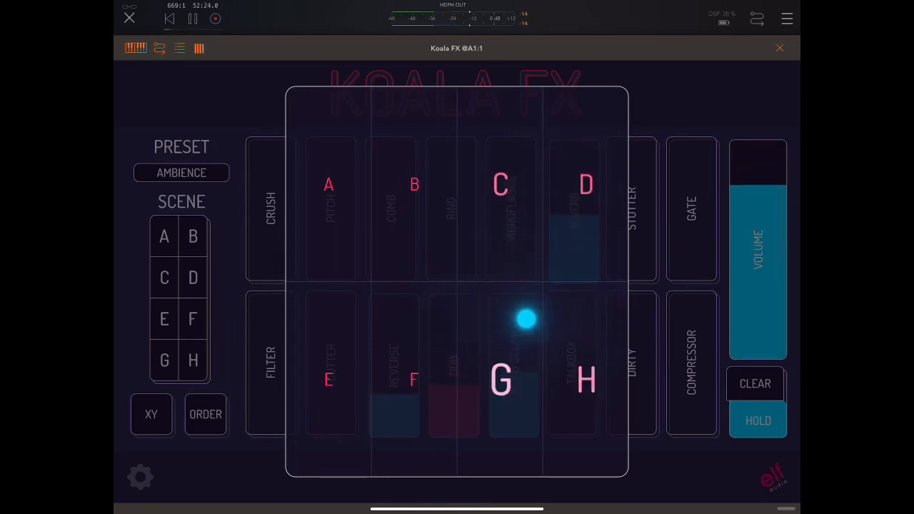
drag(525, 320, 337, 275)
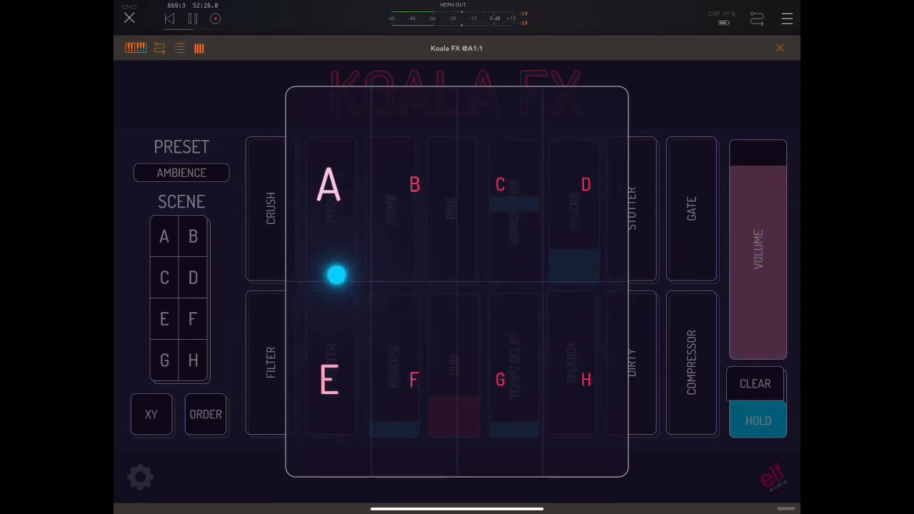
drag(336, 275, 537, 302)
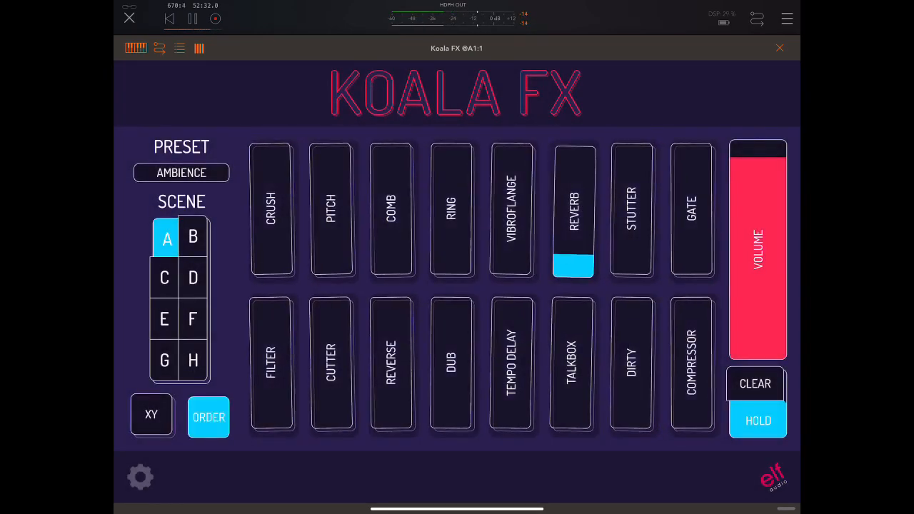
drag(270, 209, 414, 209)
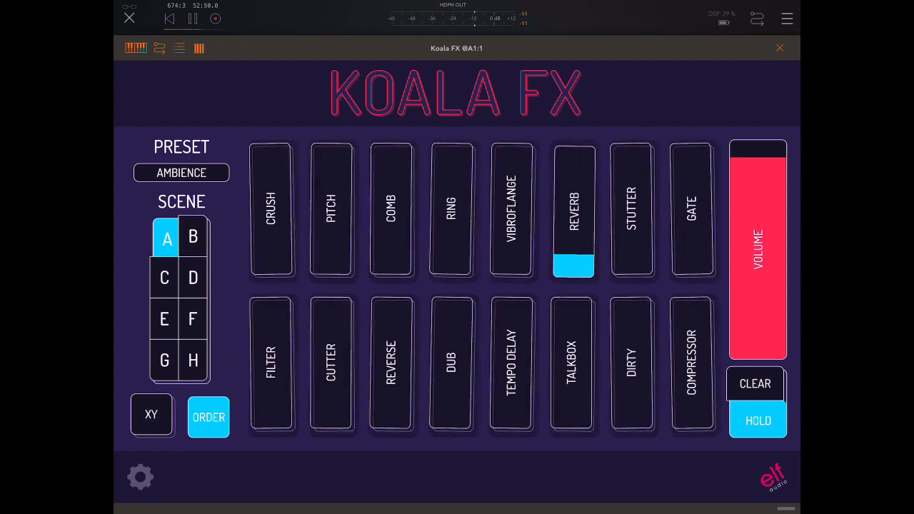
click(208, 417)
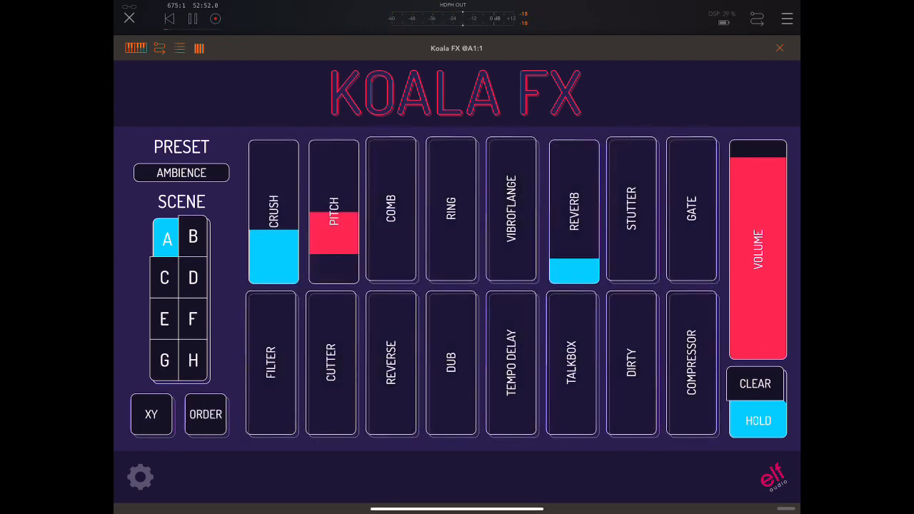
drag(333, 215, 333, 229)
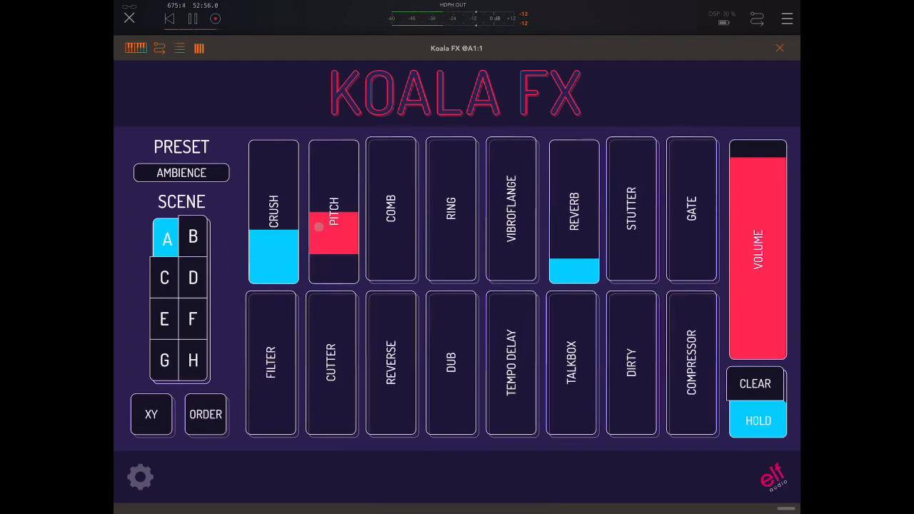
click(391, 210)
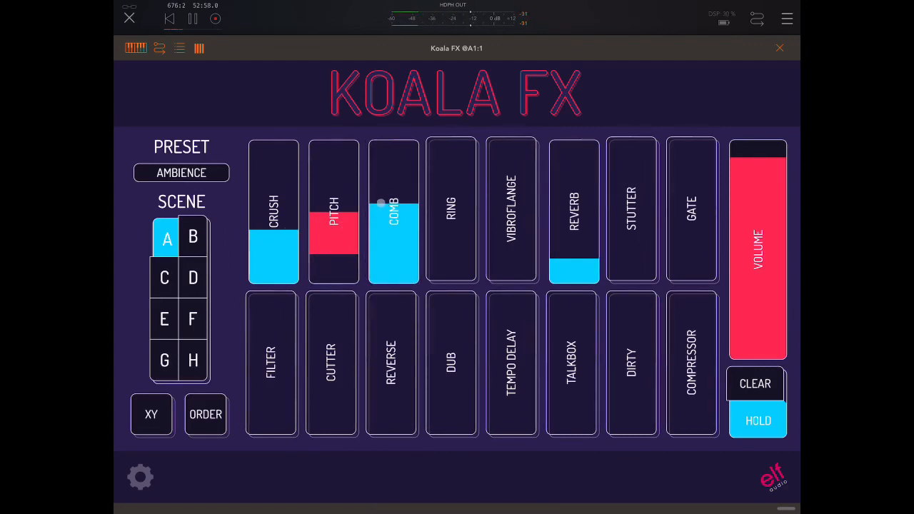
drag(381, 203, 362, 209)
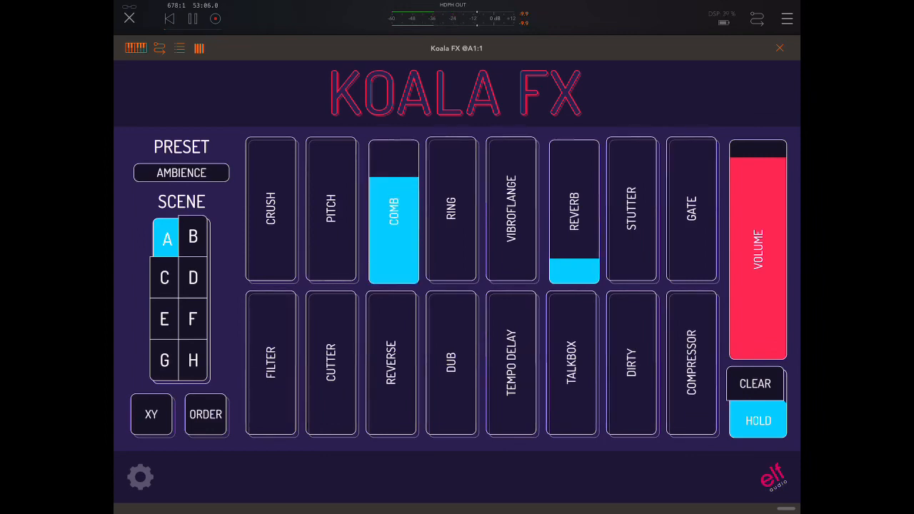
click(205, 415)
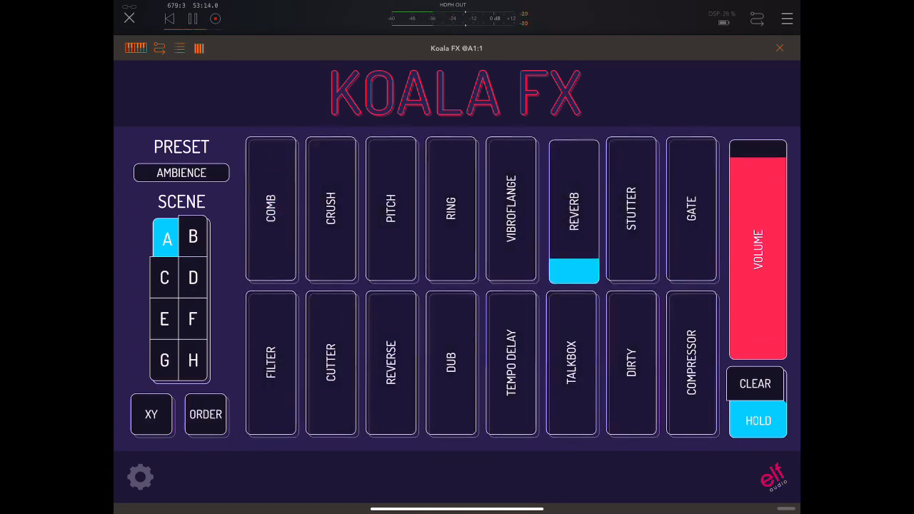
click(205, 414)
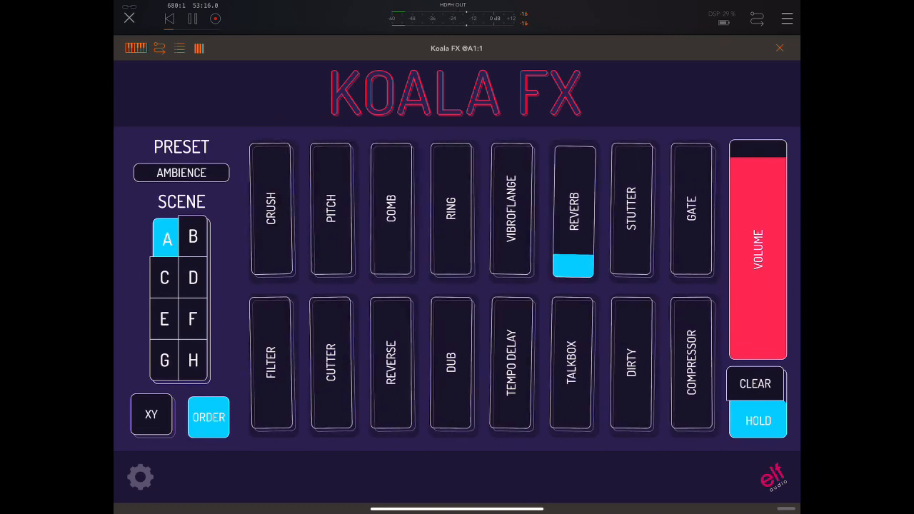
click(209, 416)
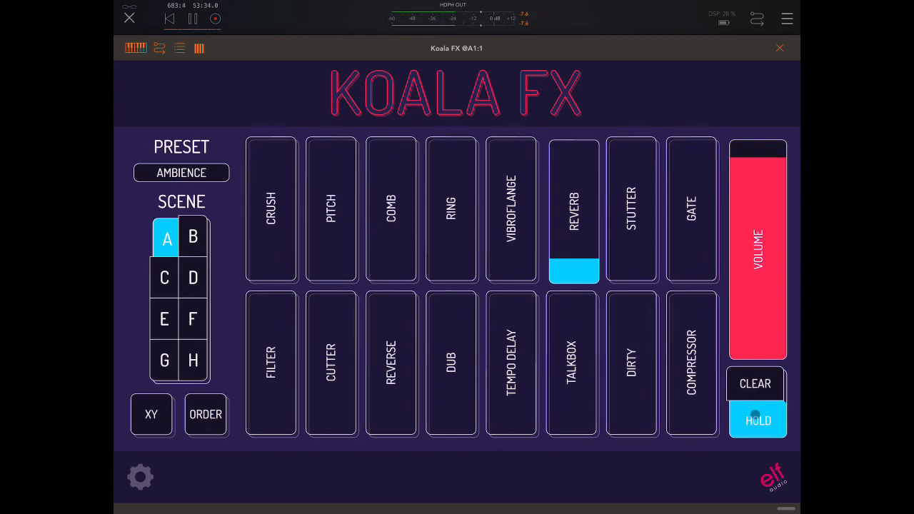
Step: Hold Dub, Tempo Delay, Reverse, Talkbox, Dirty, Filter and Cutter on scene A
click(452, 363)
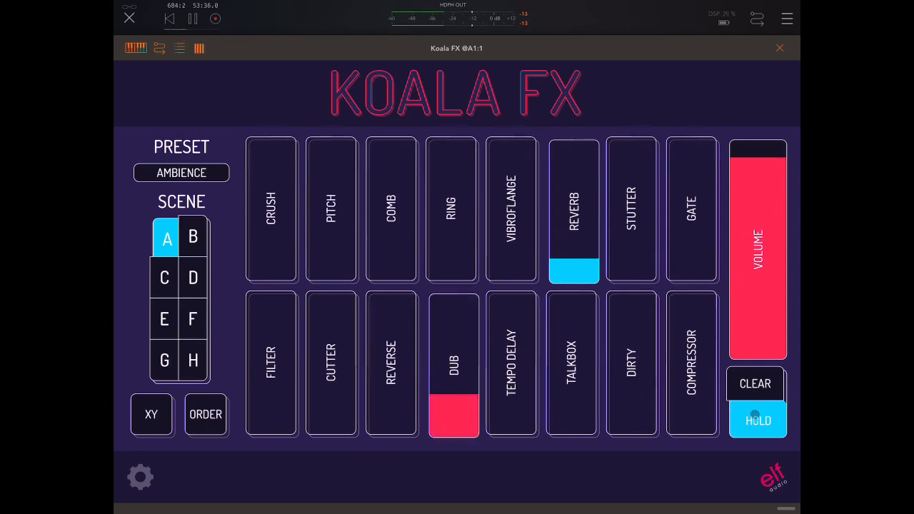
click(511, 363)
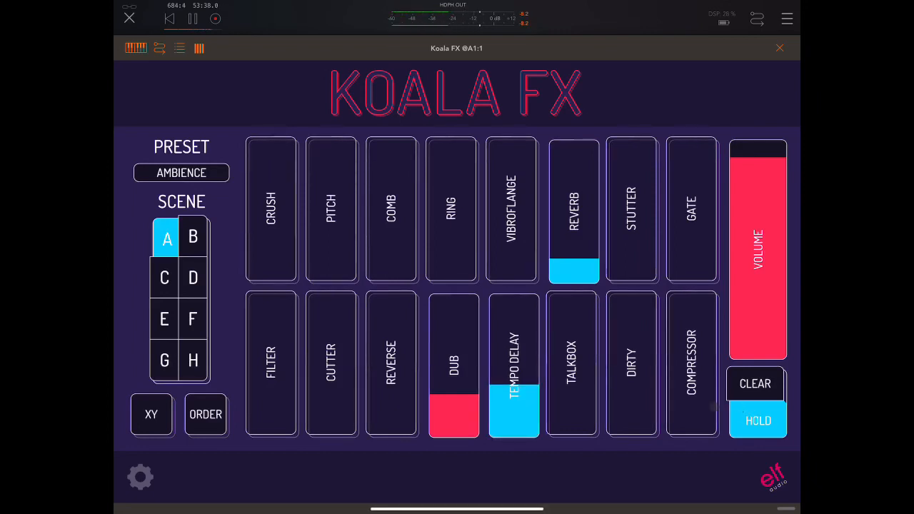
click(573, 383)
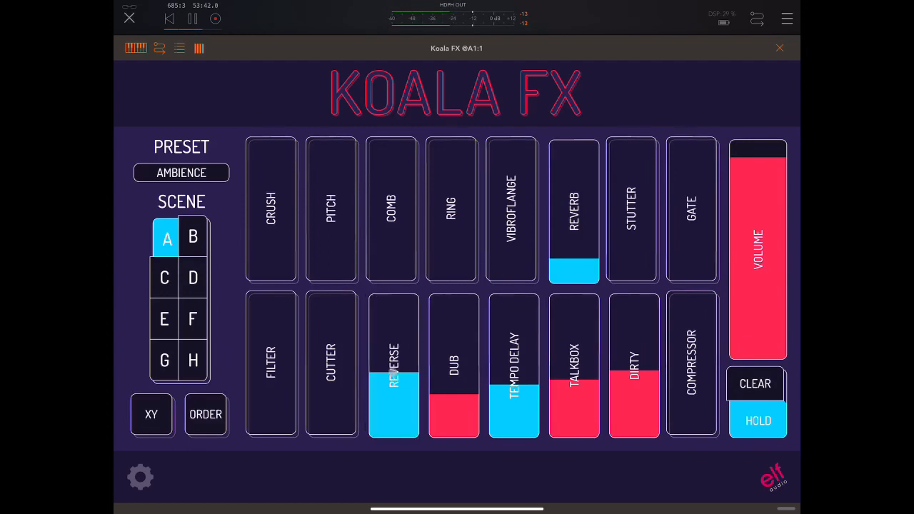
click(331, 365)
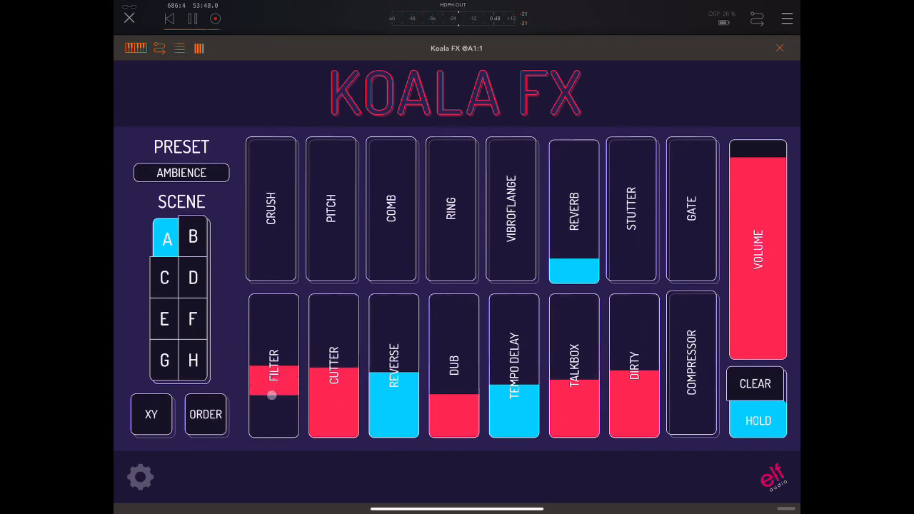
drag(271, 396, 284, 379)
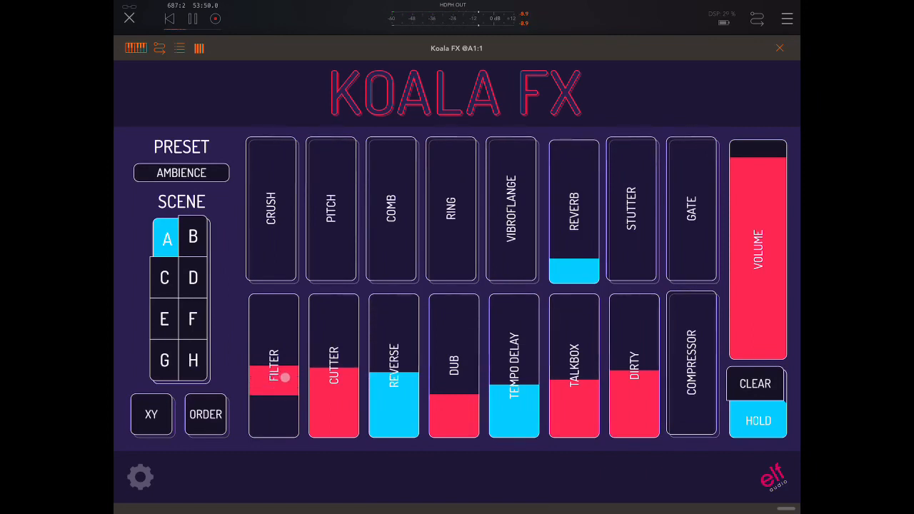
Step: Clear scene A, hold only Reverb, and turn HOLD off
click(755, 384)
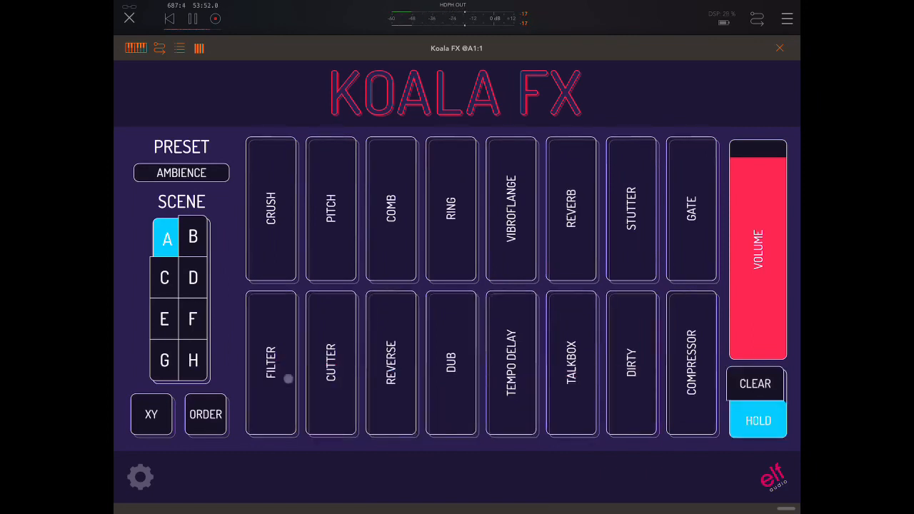
click(572, 209)
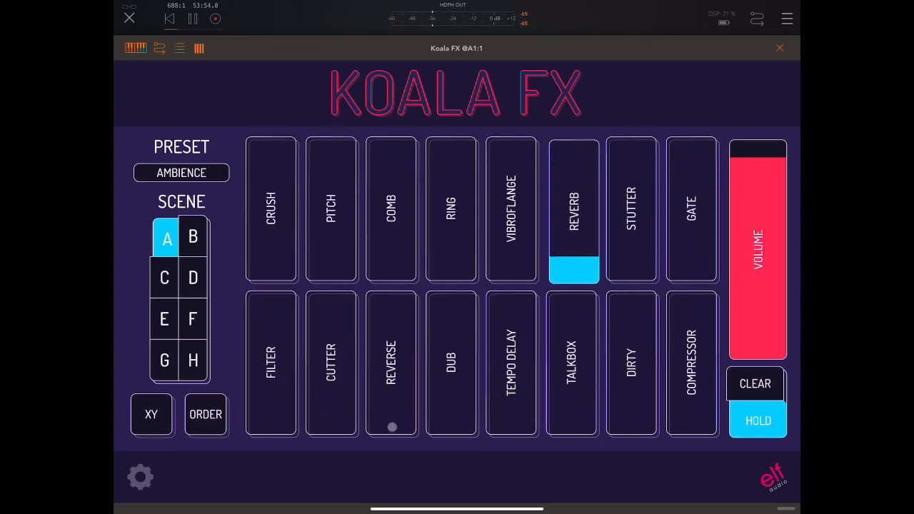
click(758, 419)
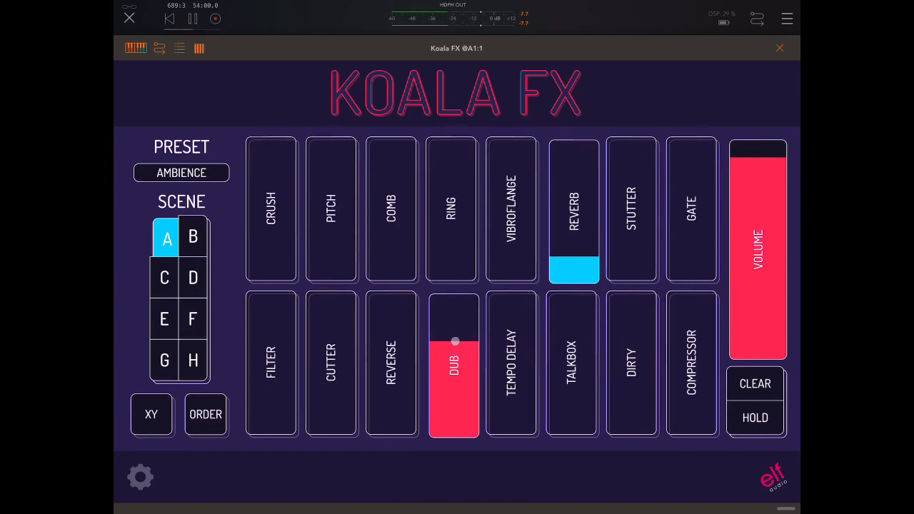
Step: Briefly audition Dub, Tempo Delay and Talkbox over the held Reverb
drag(454, 341, 448, 400)
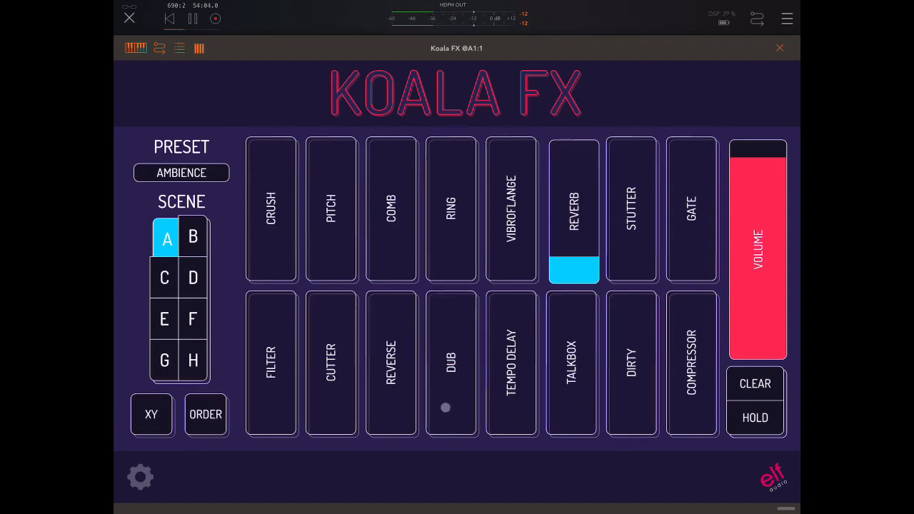
click(512, 362)
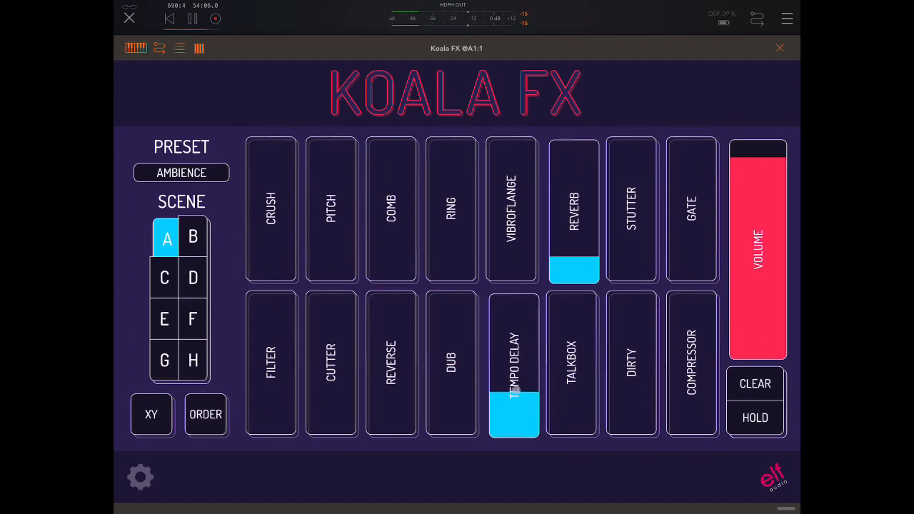
click(574, 362)
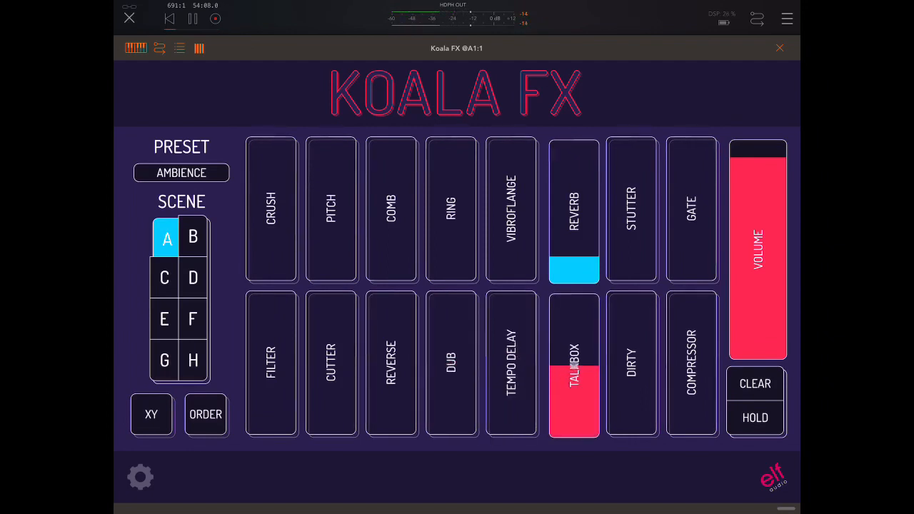
click(573, 364)
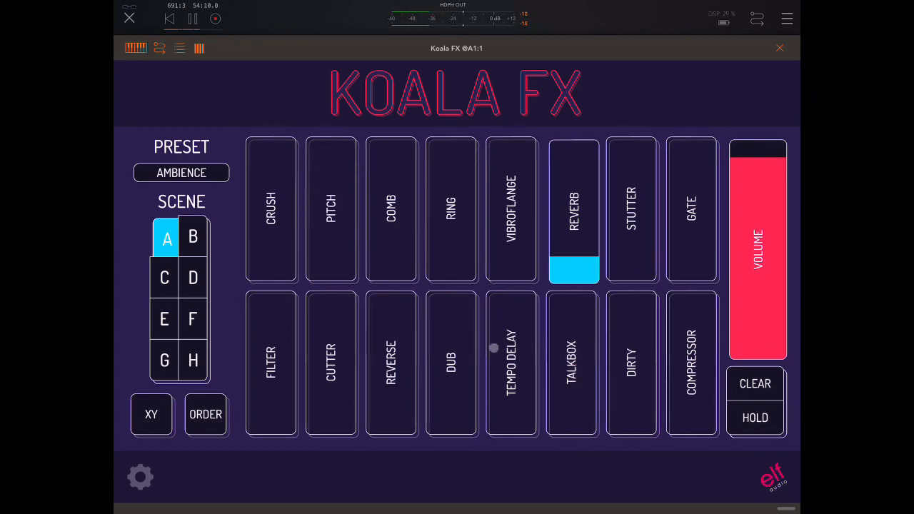
drag(494, 349, 439, 349)
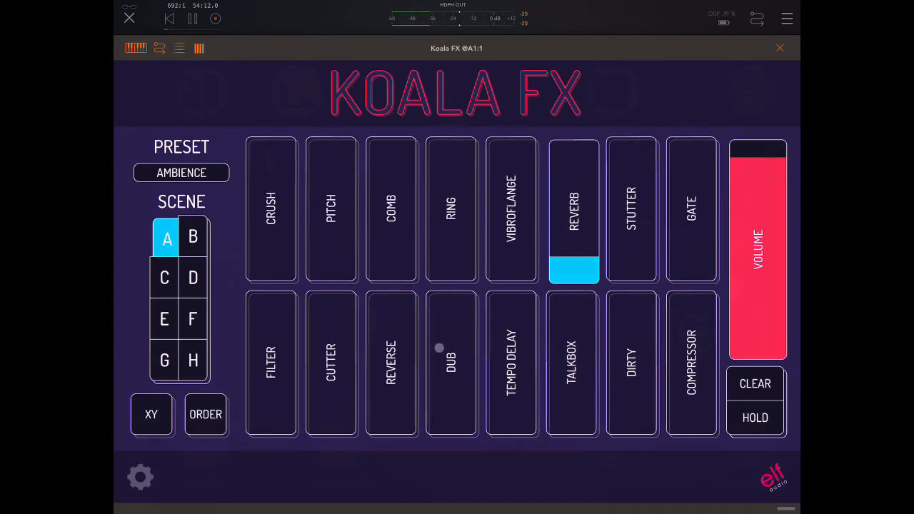
Step: Switch away from the Polyphase sequencer back to AUM via the app switcher
click(779, 48)
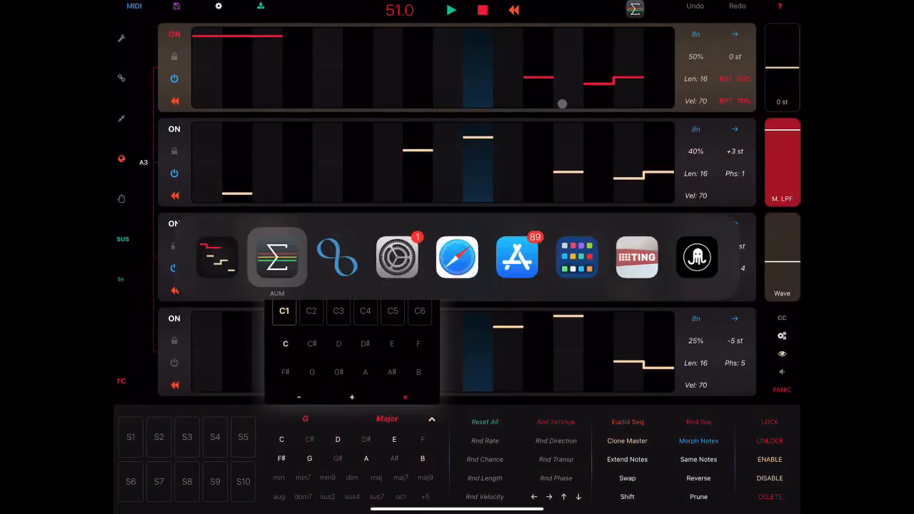
click(277, 257)
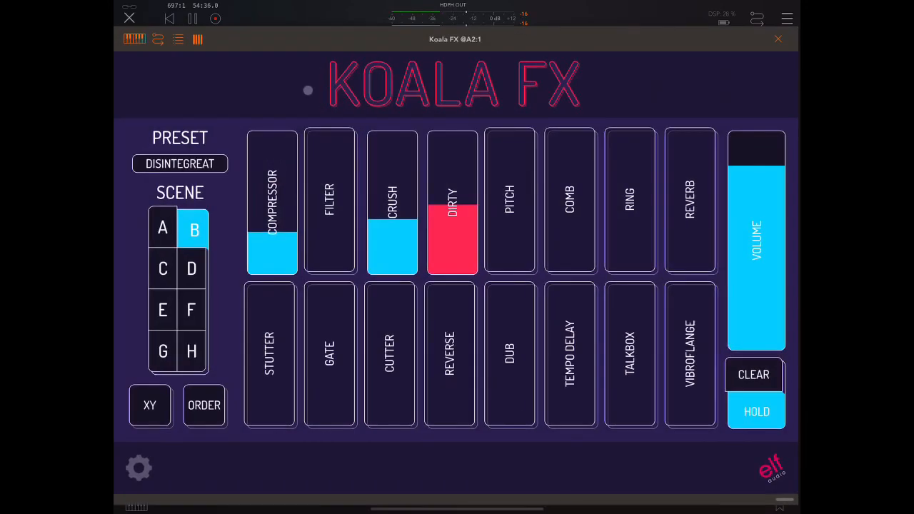
Step: Load the AMBIENCE factory preset in Koala FX in place of DISINTEGREAT
click(180, 163)
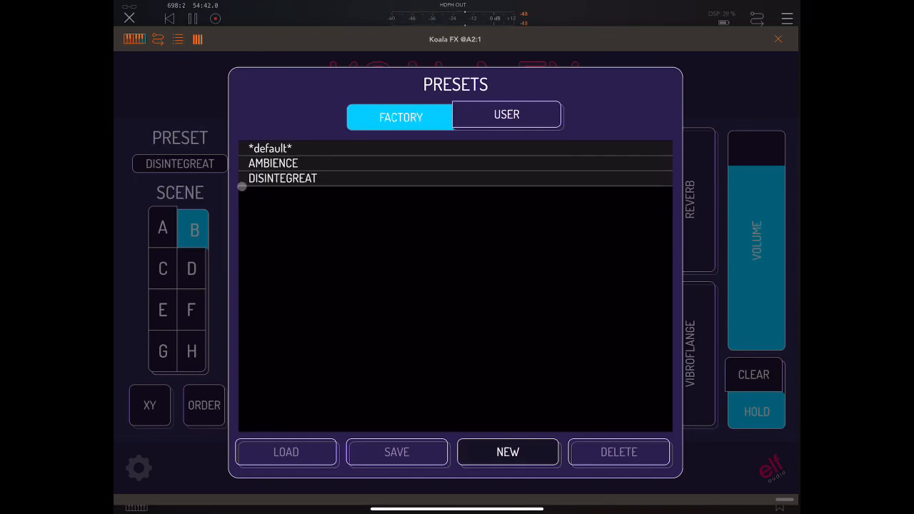
click(286, 452)
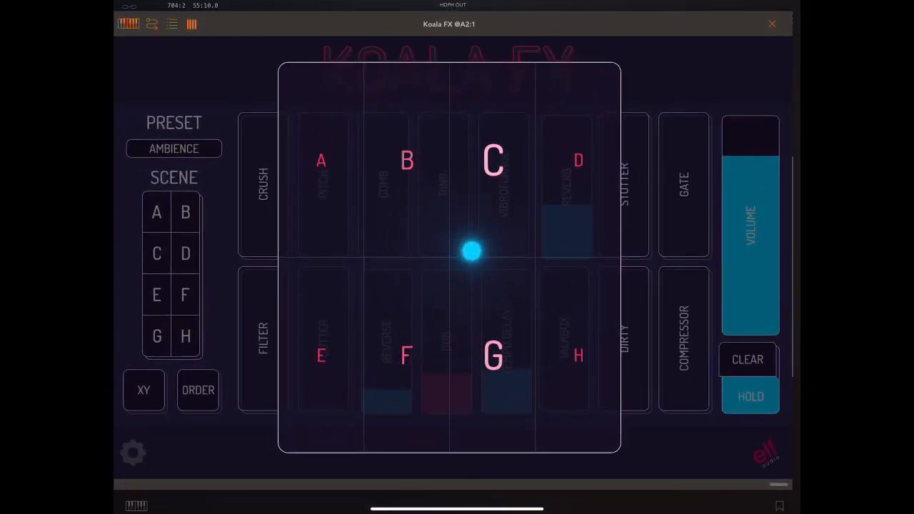
Step: Drag the XY puck toward C, then D, then between B and F, settling near B
drag(472, 250, 505, 231)
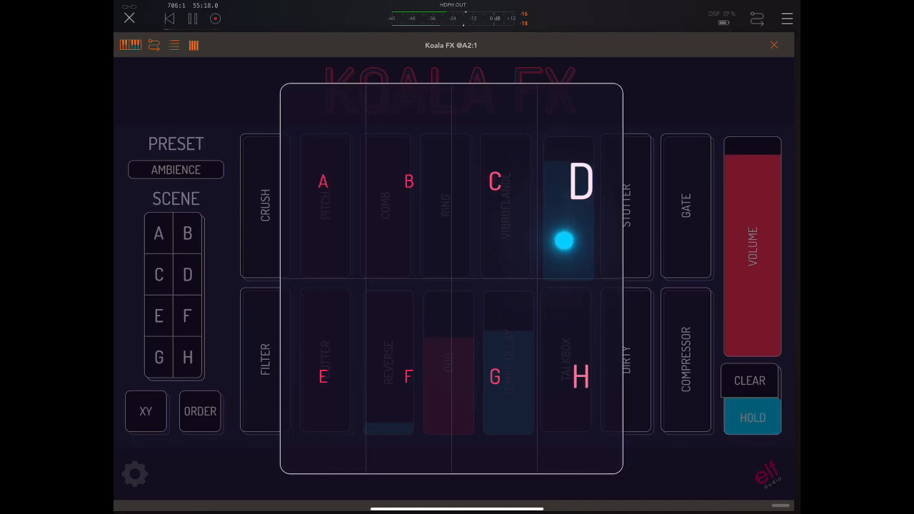
drag(564, 240, 592, 301)
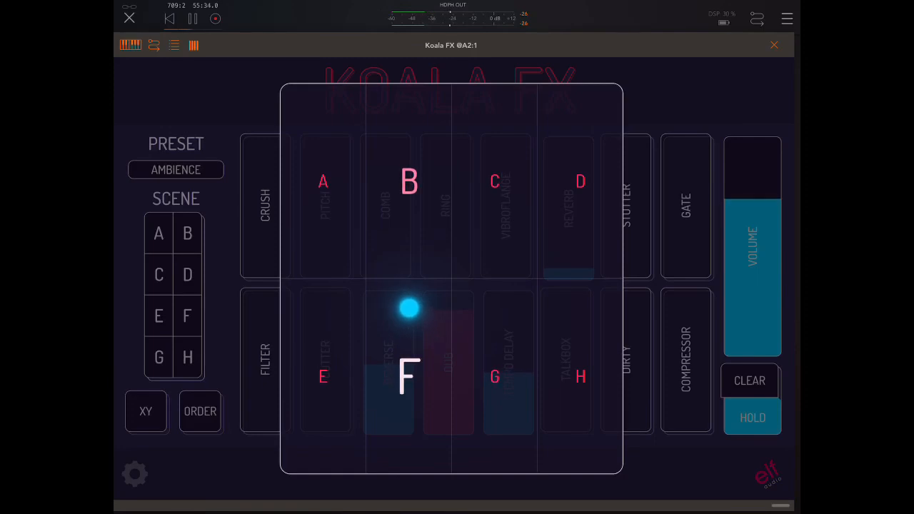
drag(409, 308, 398, 289)
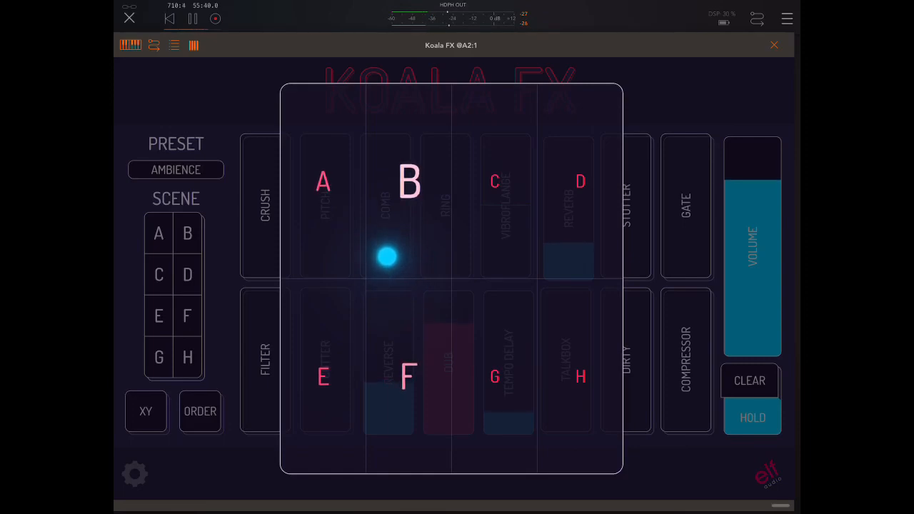
drag(386, 255, 386, 241)
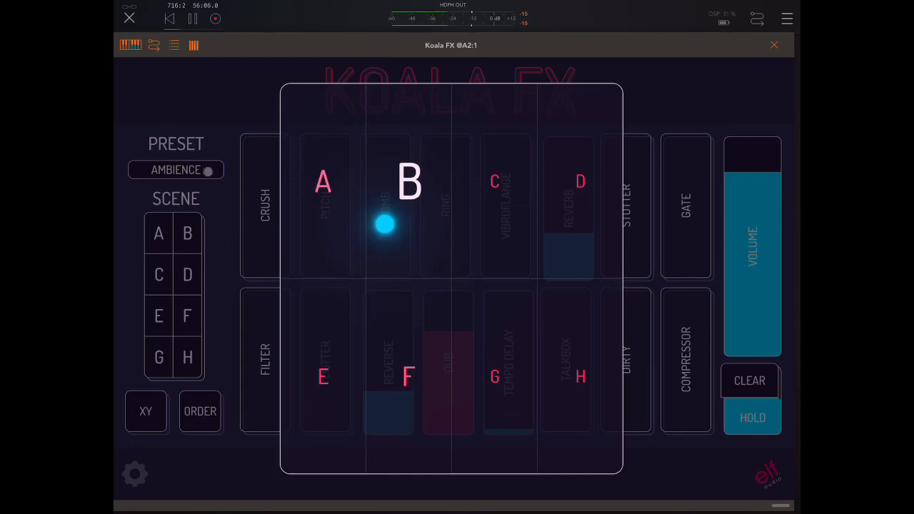
Step: Load Koala FX's DISINTEGREAT preset and select scene A
click(175, 170)
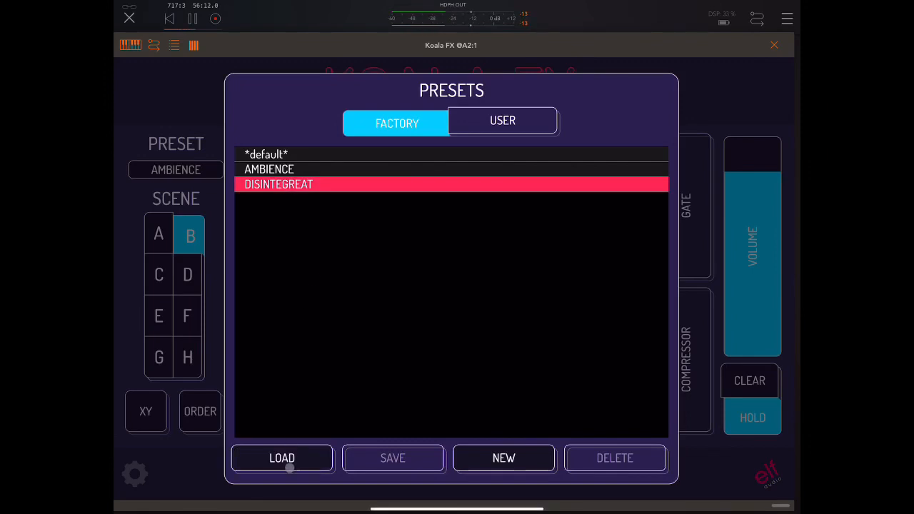
click(281, 458)
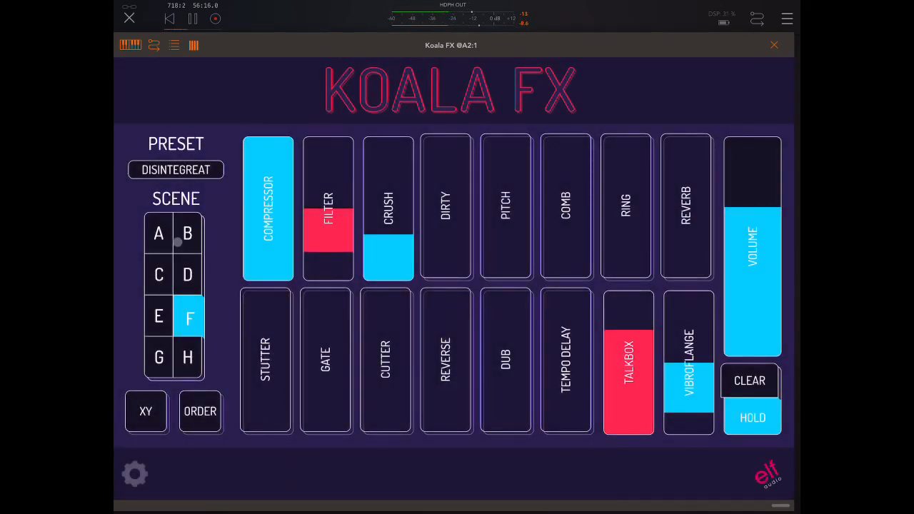
click(159, 234)
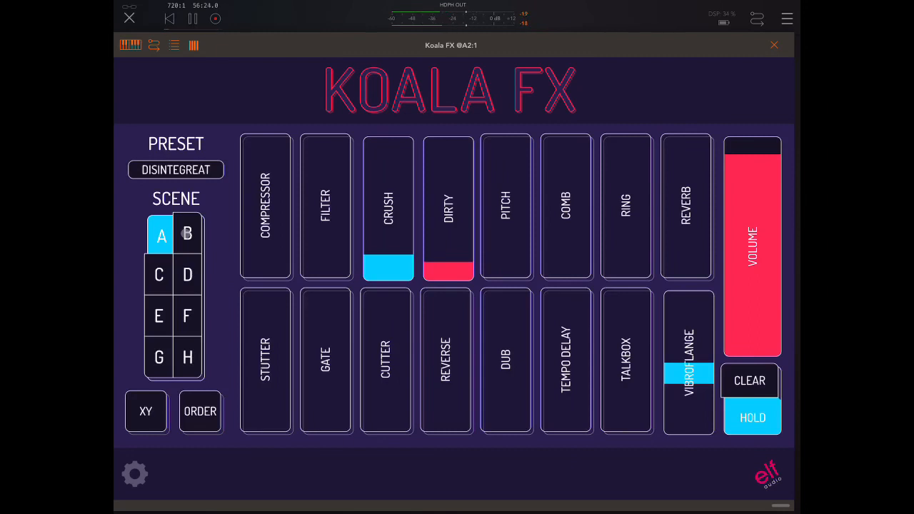
Step: Step through scenes B to H, then clear every effect on scene H
click(187, 234)
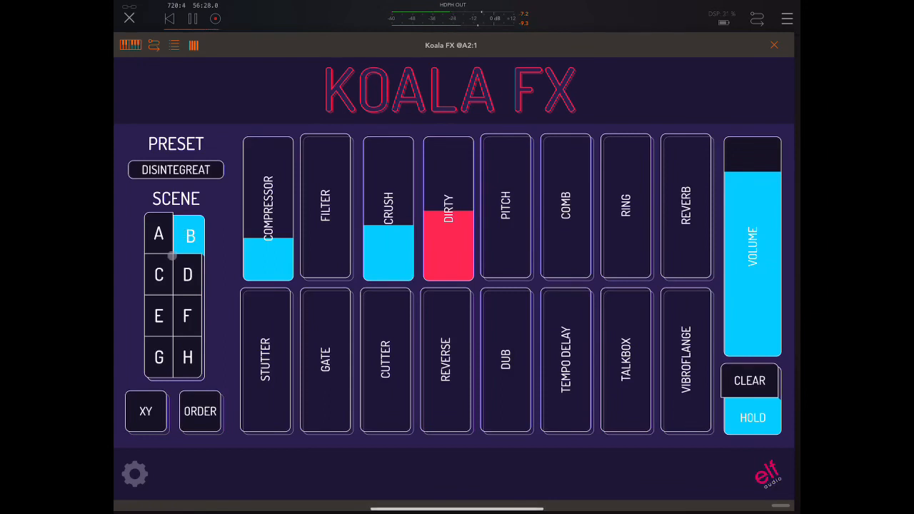
click(158, 275)
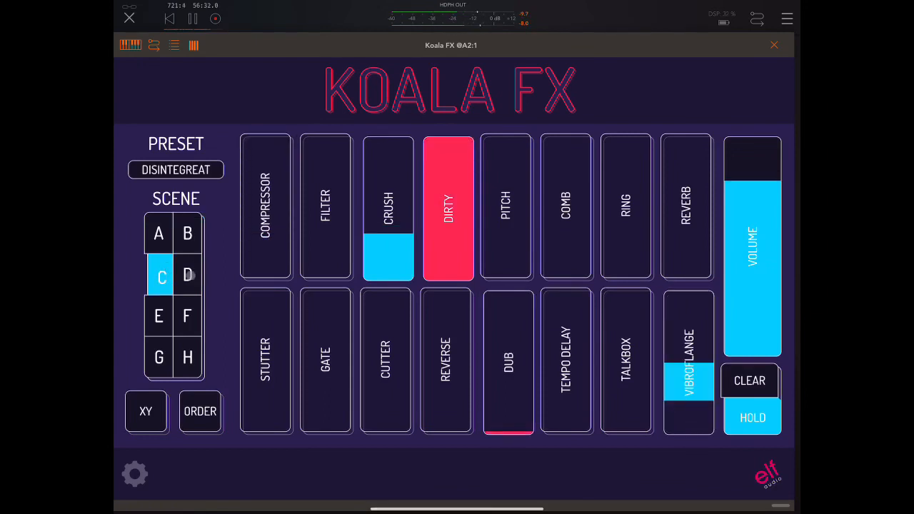
click(187, 276)
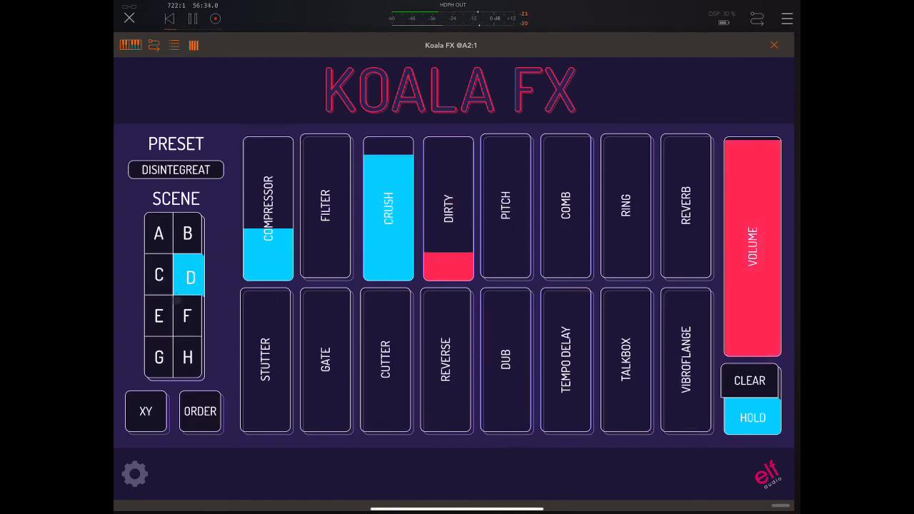
click(159, 317)
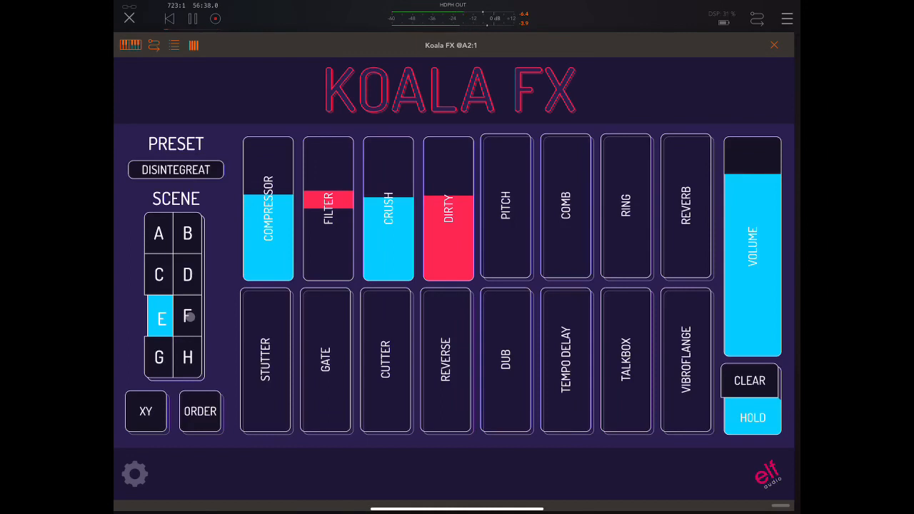
click(187, 317)
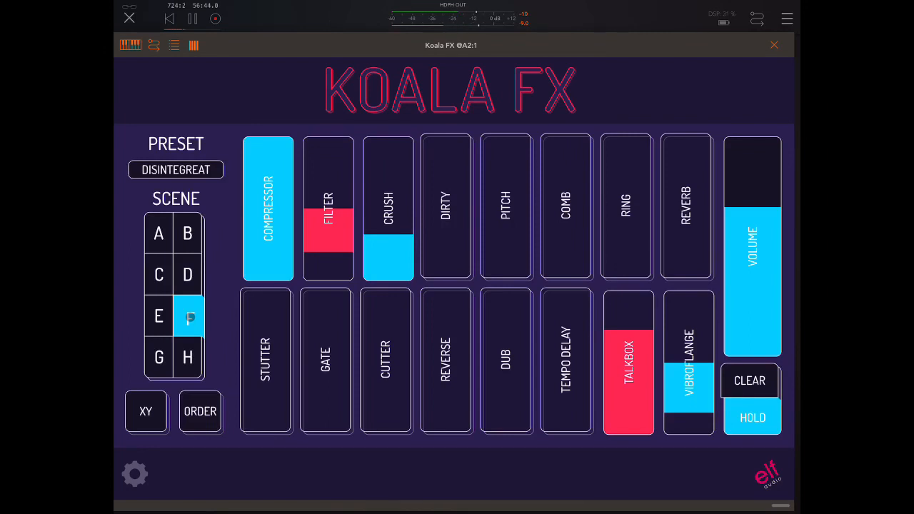
click(158, 357)
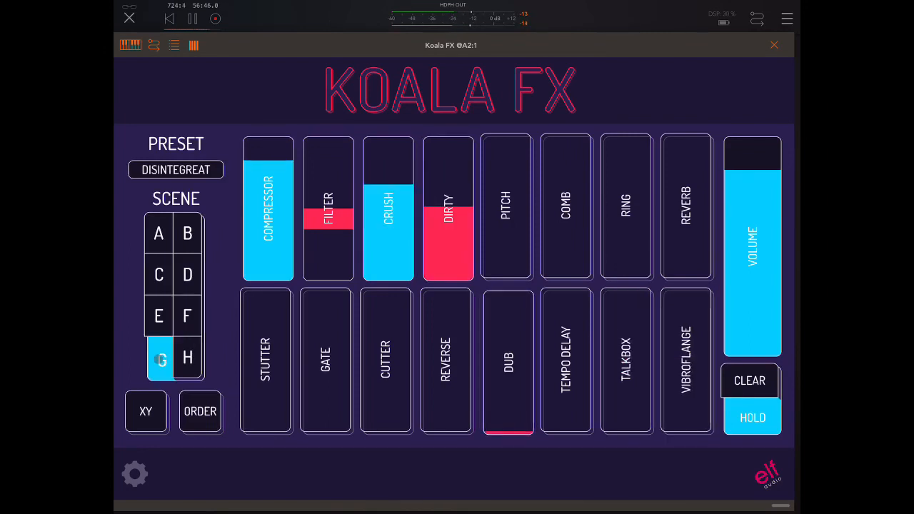
click(187, 357)
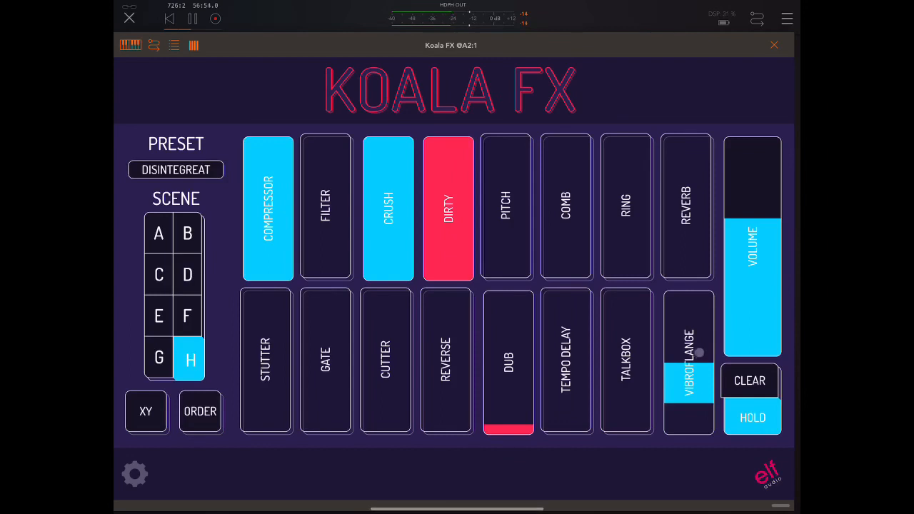
click(749, 381)
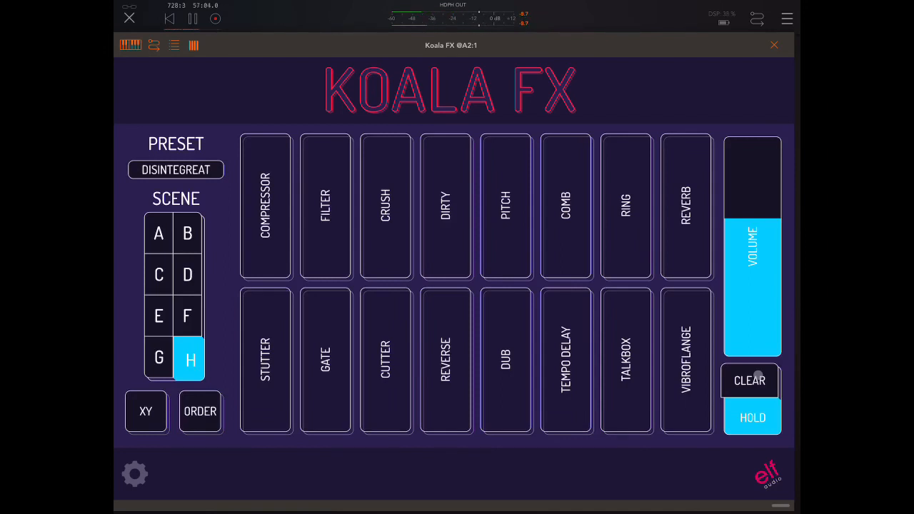
Step: Hold COMB at half and low REVERB, try PITCH and release it, then bring DIRTY in high
click(569, 206)
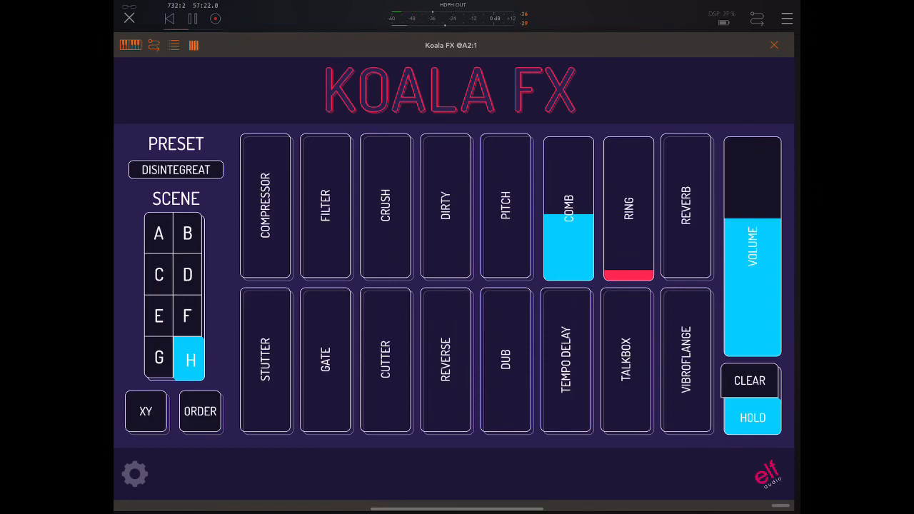
click(687, 207)
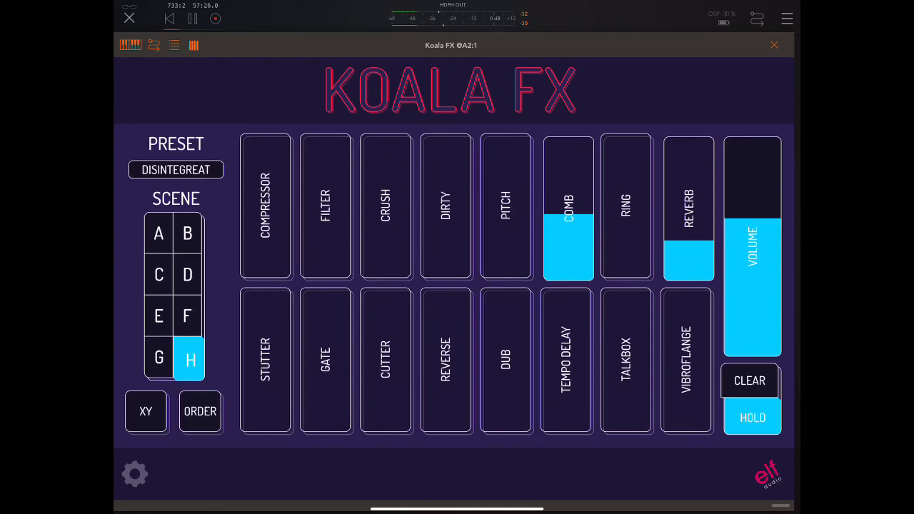
click(508, 207)
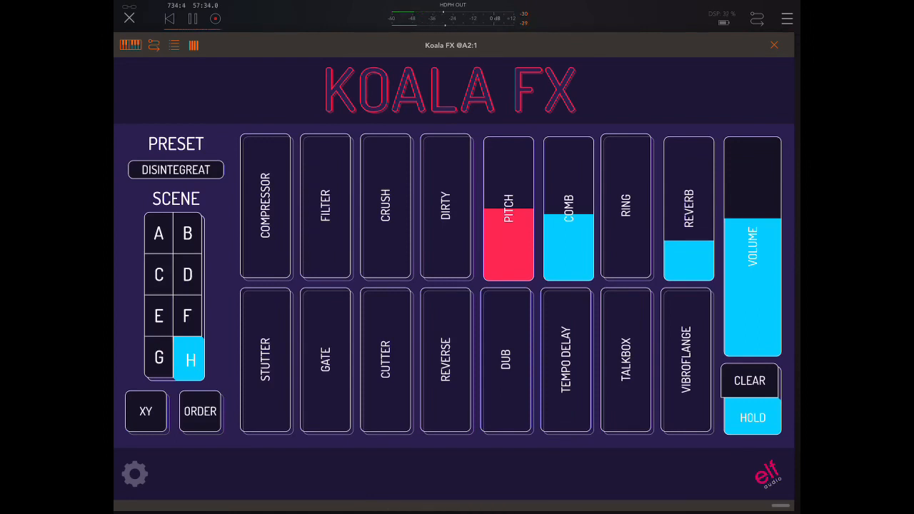
drag(509, 236, 508, 207)
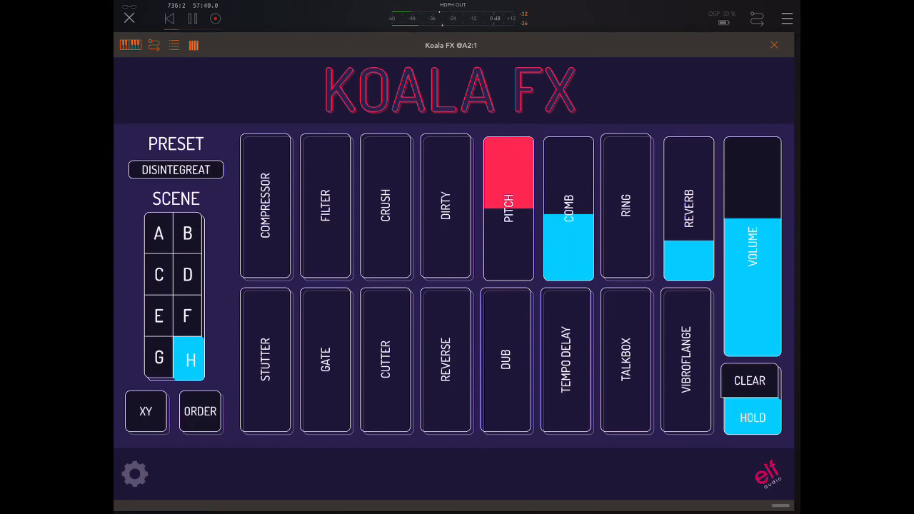
click(508, 171)
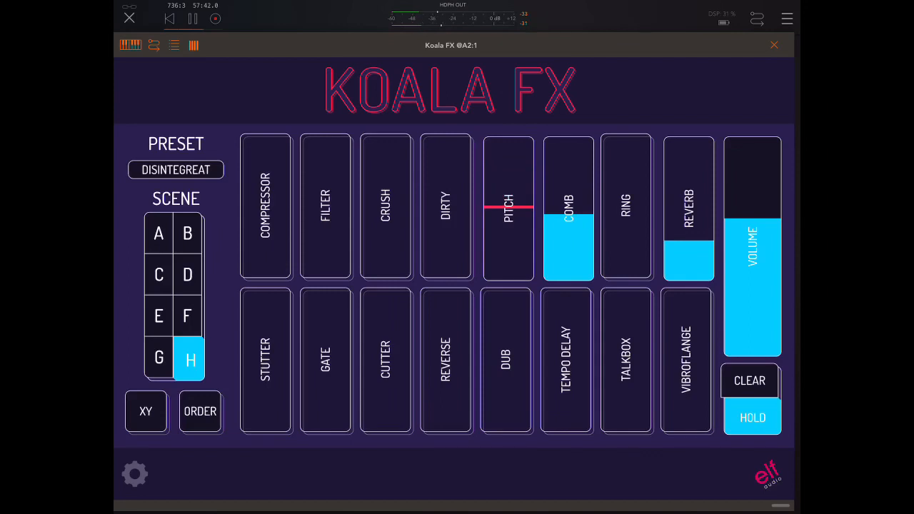
click(508, 207)
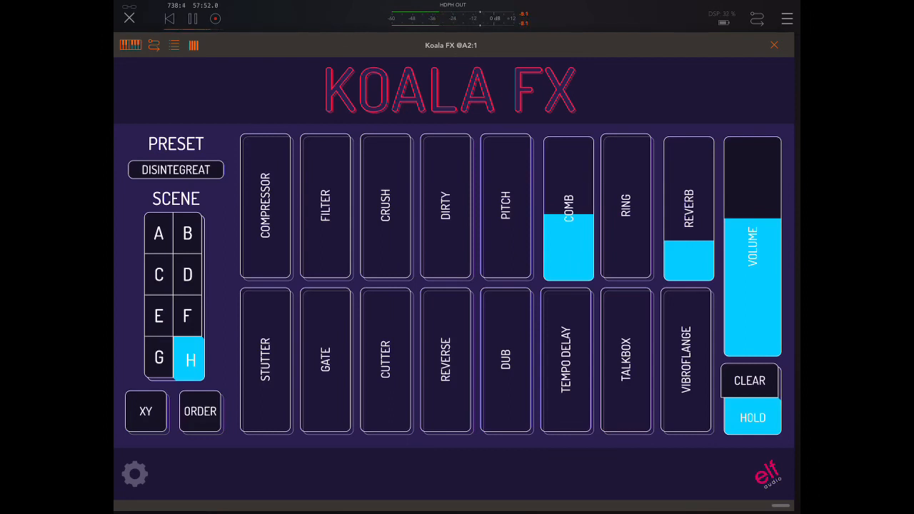
click(444, 207)
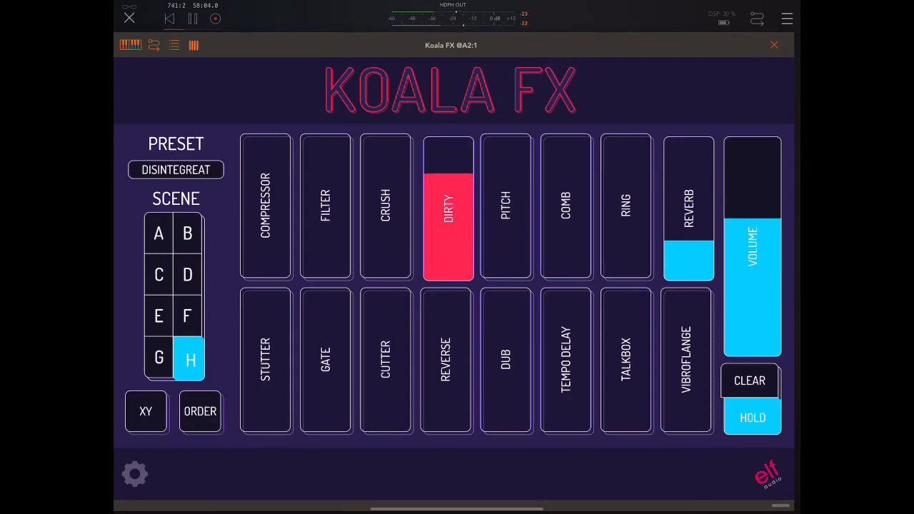
Step: Hold CRUSH at half with a touch of FILTER, briefly playing then releasing STUTTER and CUTTER
click(385, 207)
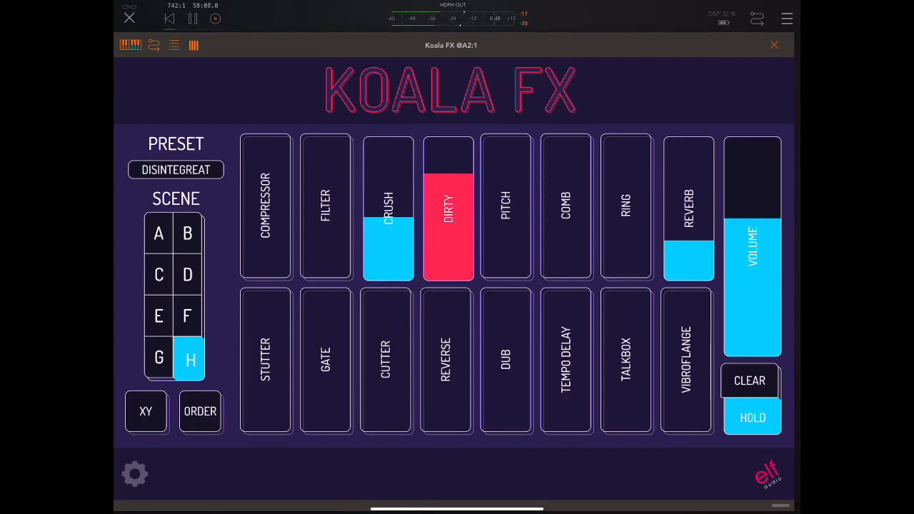
click(326, 207)
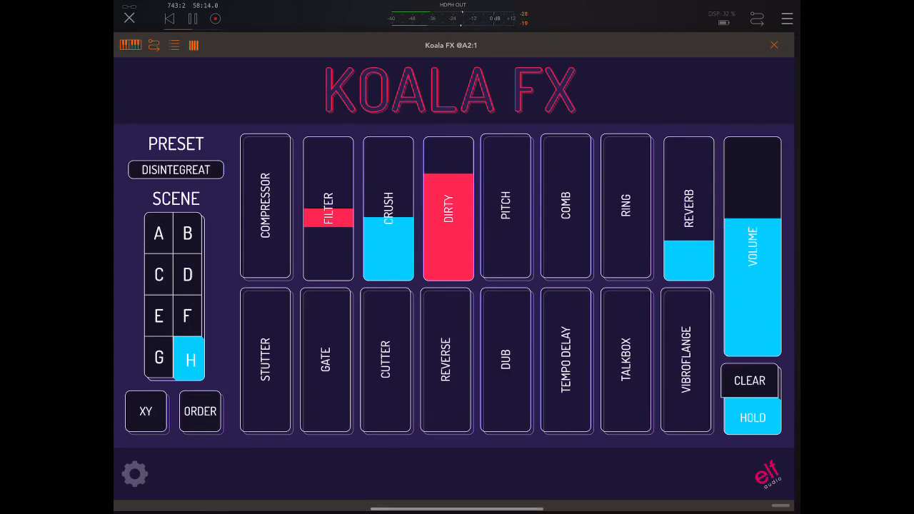
click(265, 361)
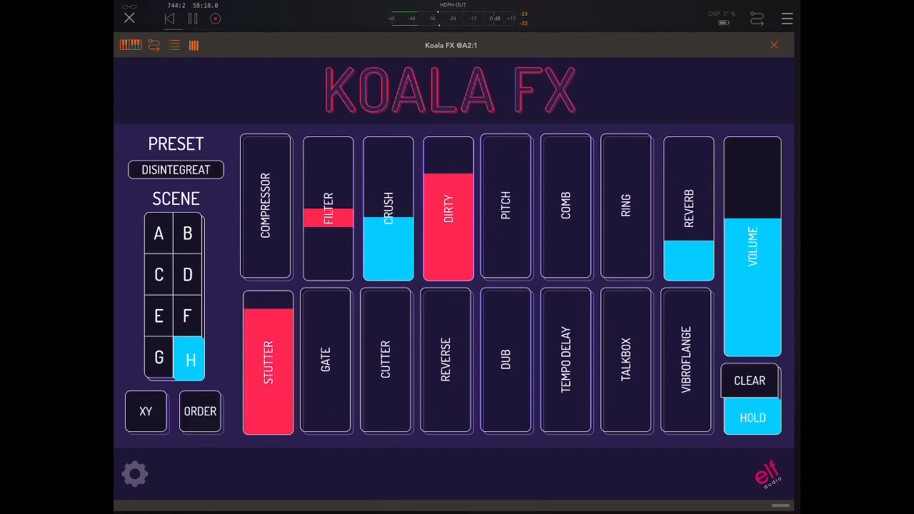
click(268, 360)
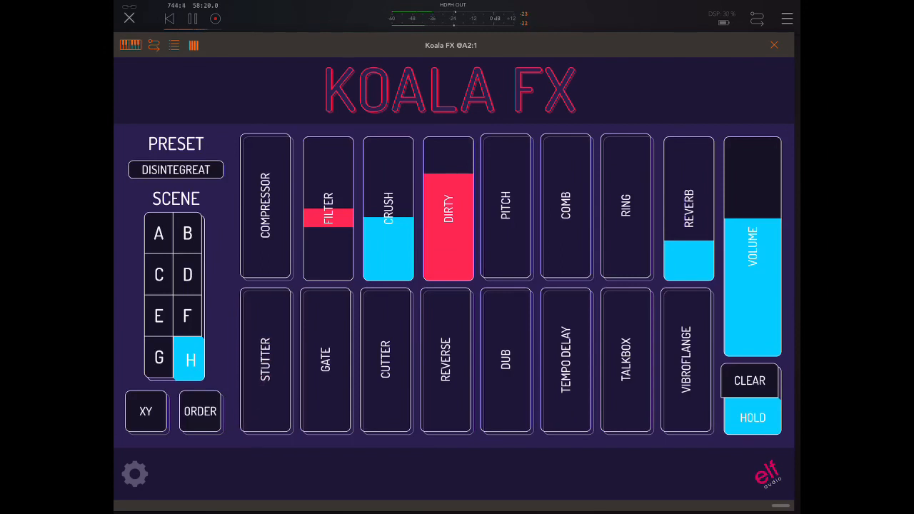
click(328, 359)
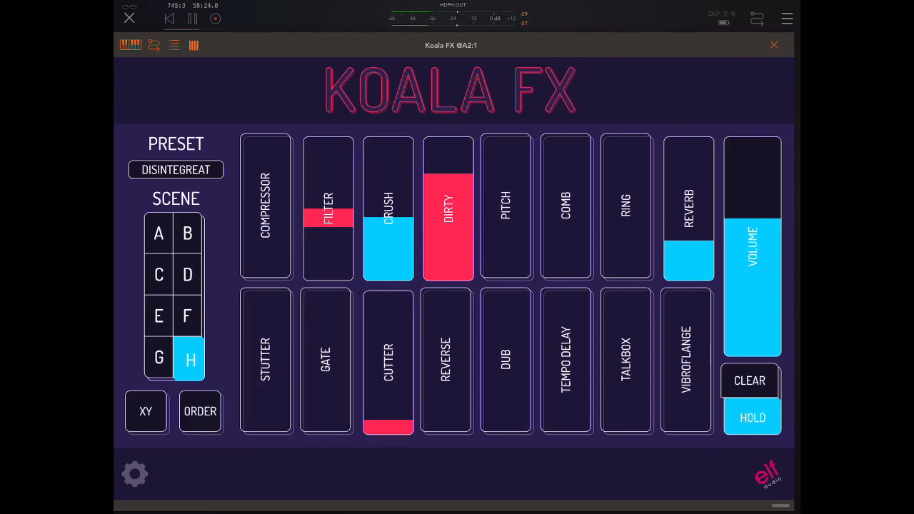
click(388, 361)
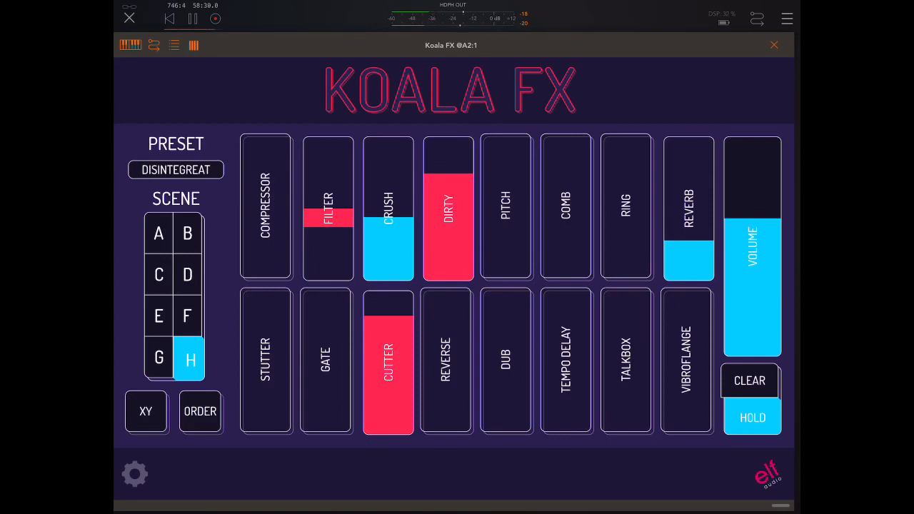
click(388, 360)
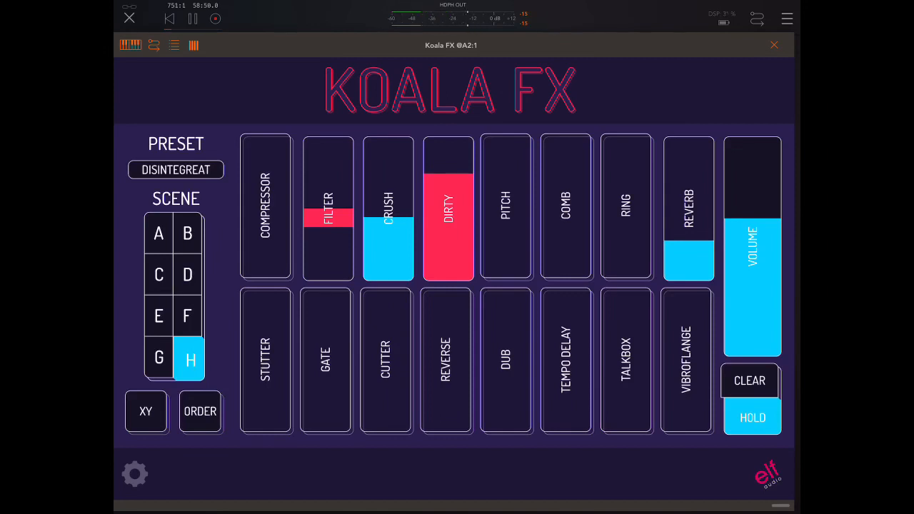
Step: Raise REVERSE to full, hold TEMPO DELAY high, and play DUB at full before releasing it
click(449, 360)
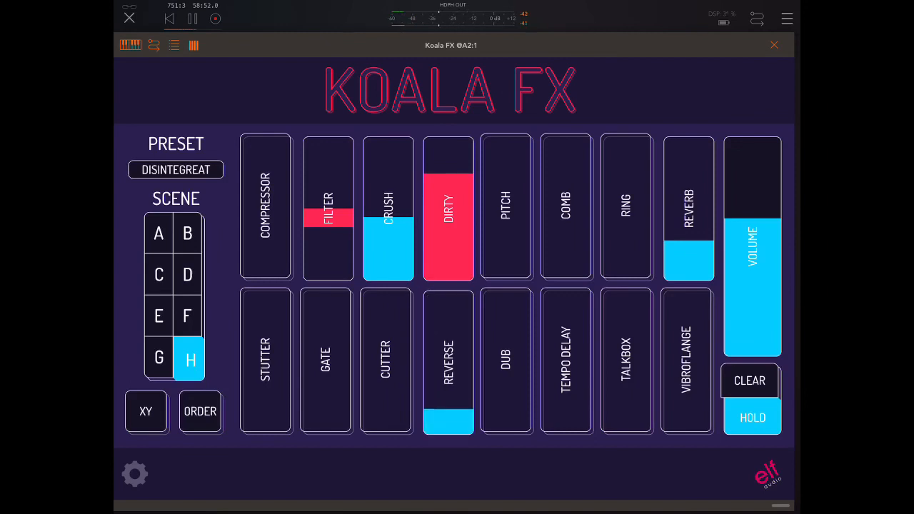
click(449, 360)
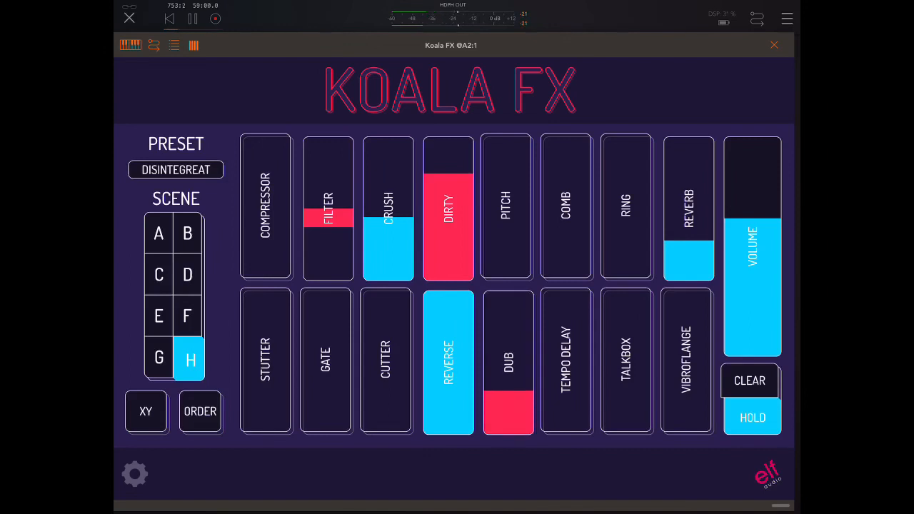
click(508, 361)
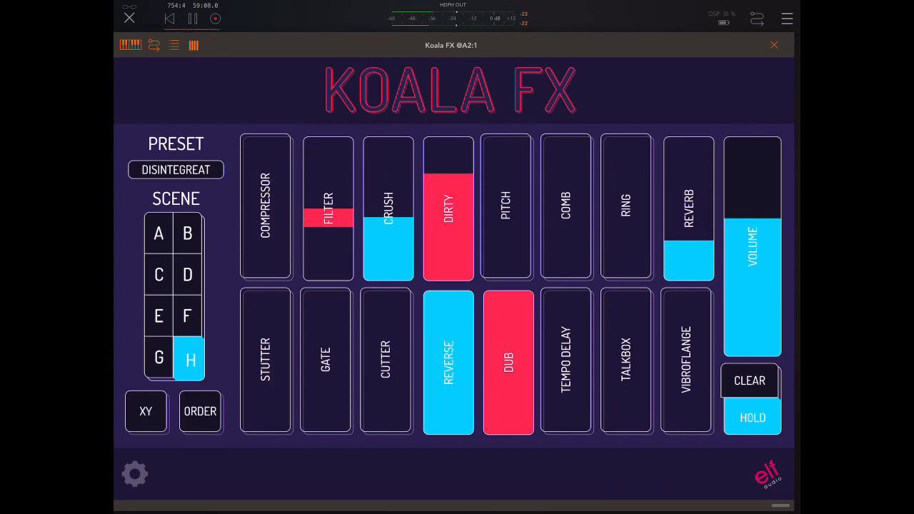
click(565, 361)
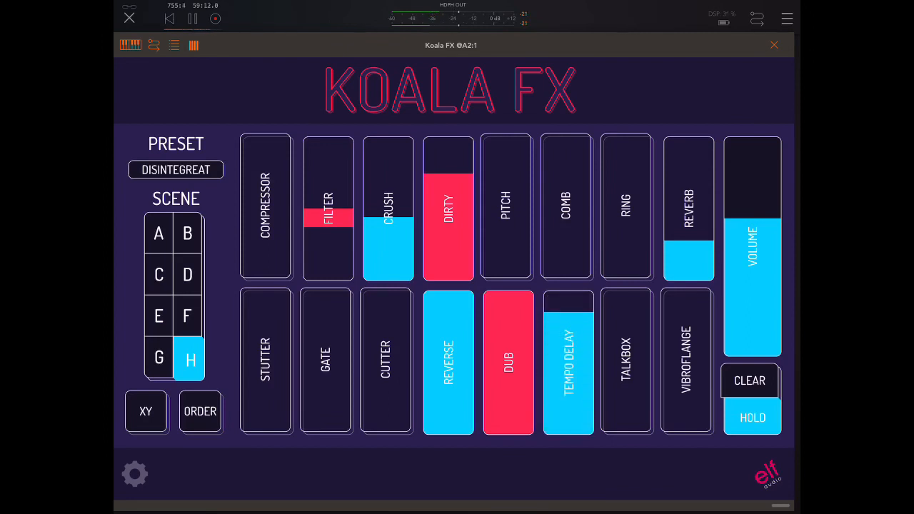
click(507, 361)
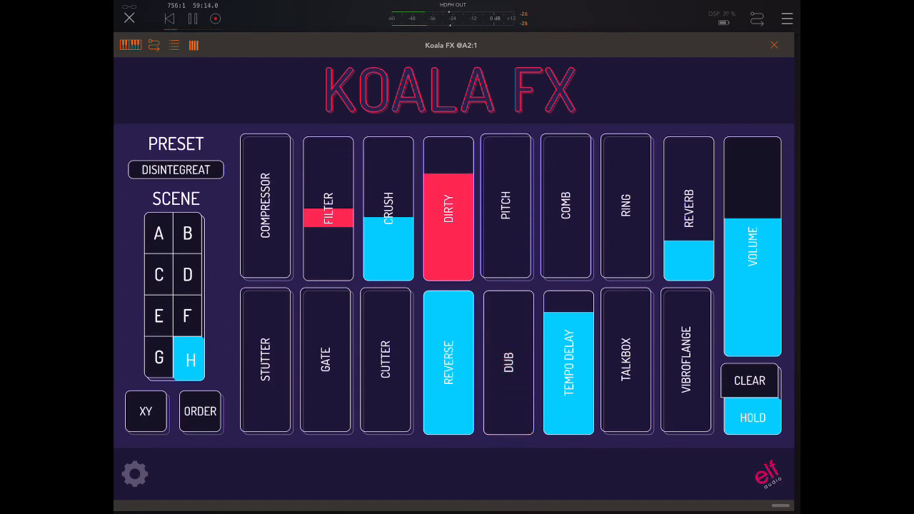
Step: Lower TEMPO DELAY under half, raise TALKBOX strongly, and bring VIBROFLANGE up to about half
click(507, 362)
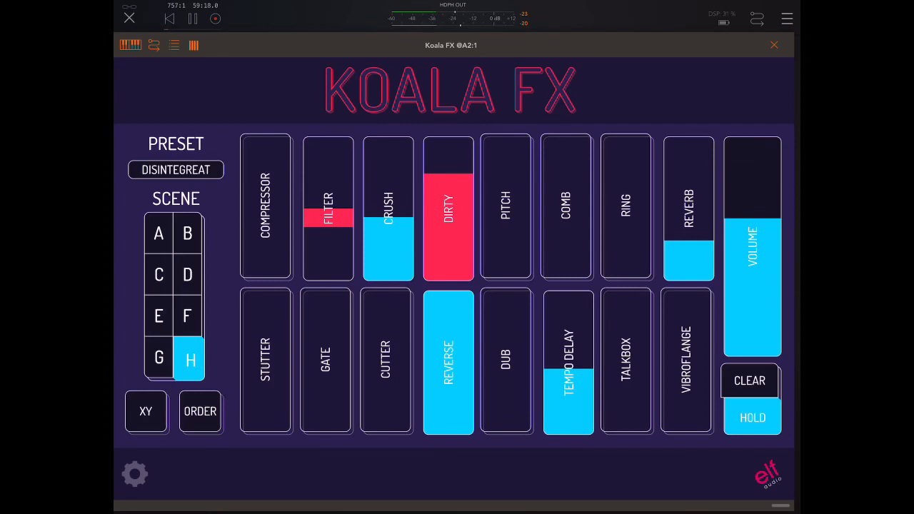
click(626, 360)
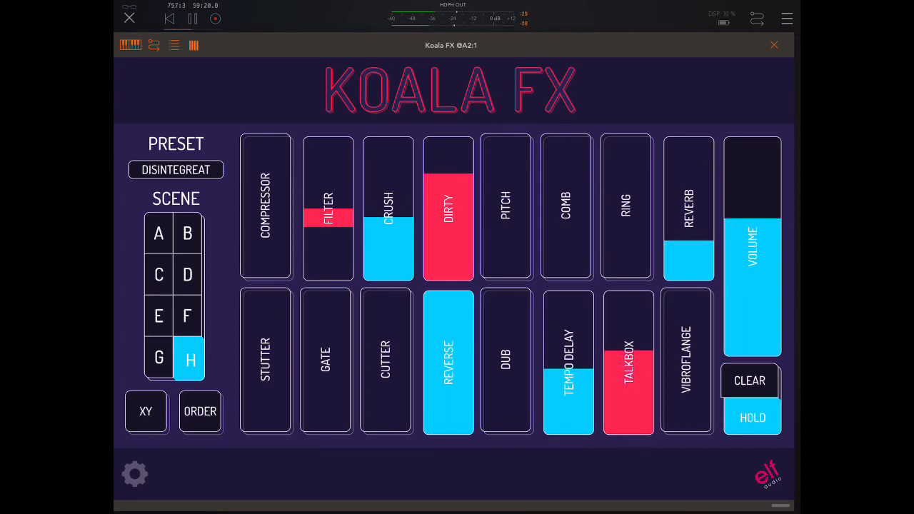
click(628, 361)
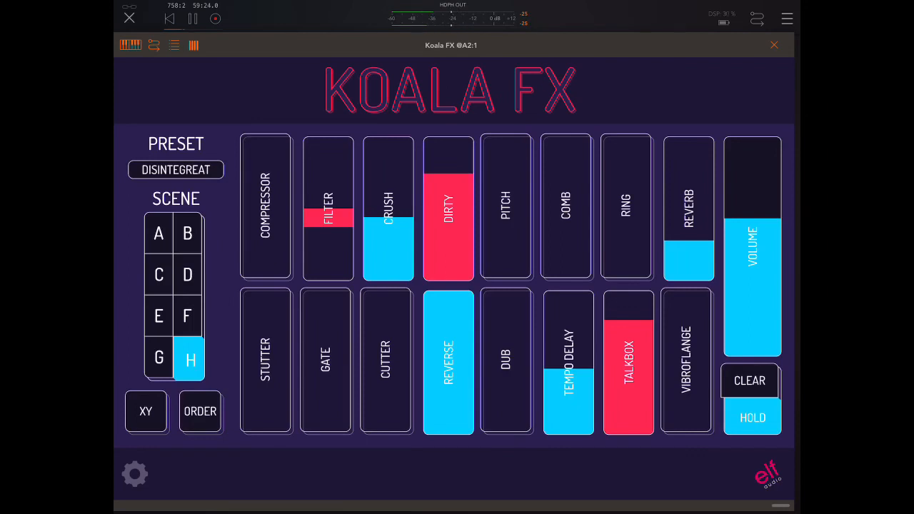
click(687, 359)
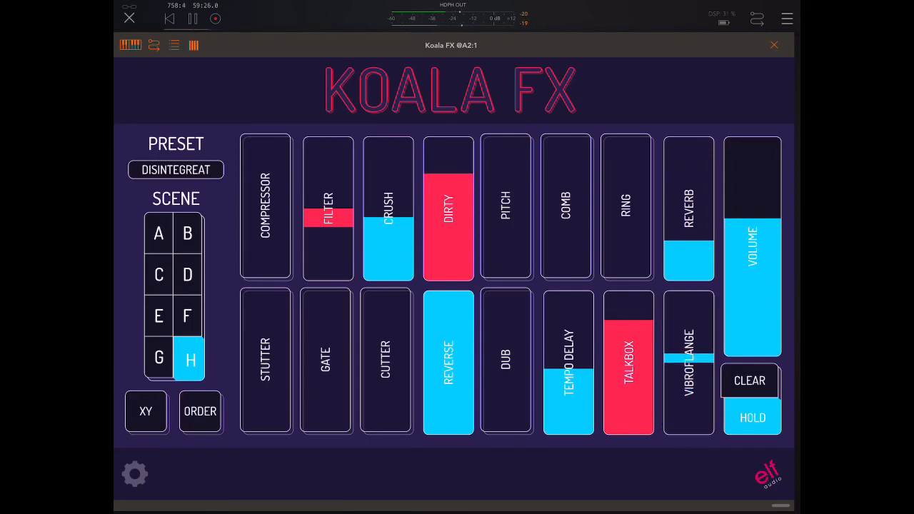
click(688, 360)
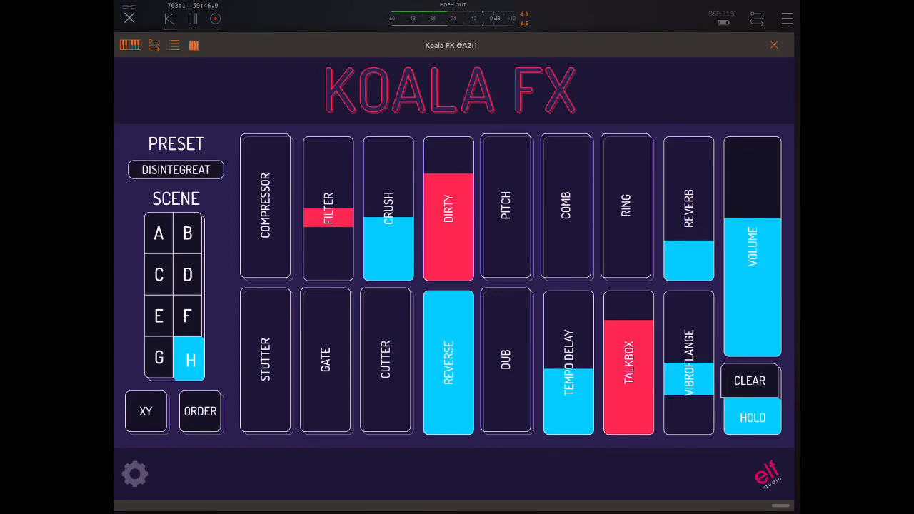
Step: Close Koala FX and view AUM's mixer with the Moebius and Ravenscroft 275 channels
click(773, 44)
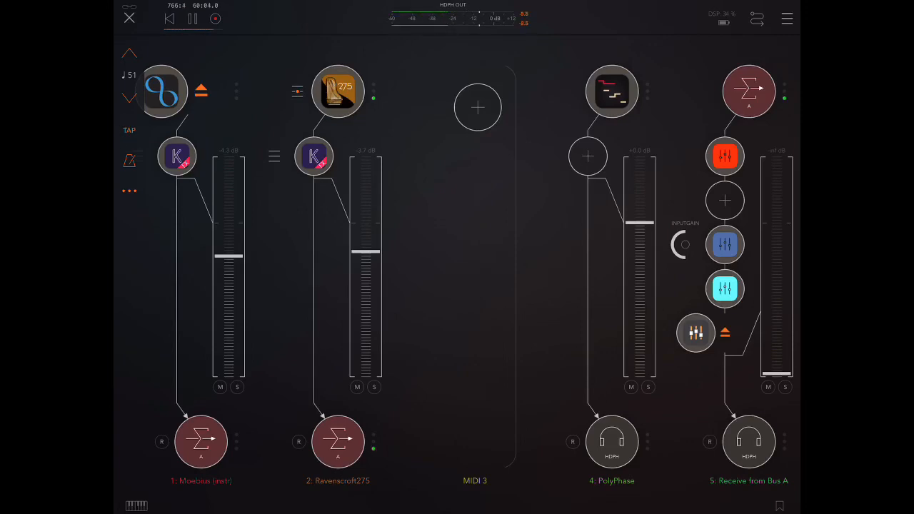
click(129, 130)
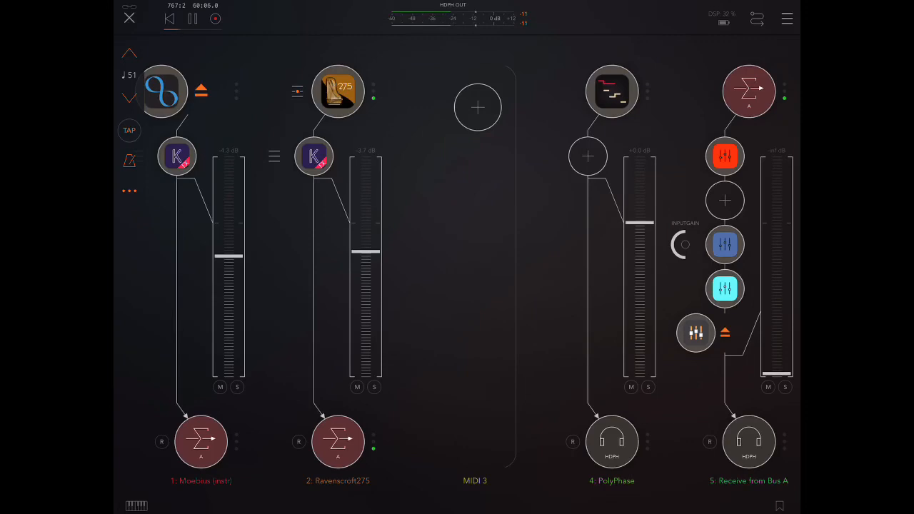